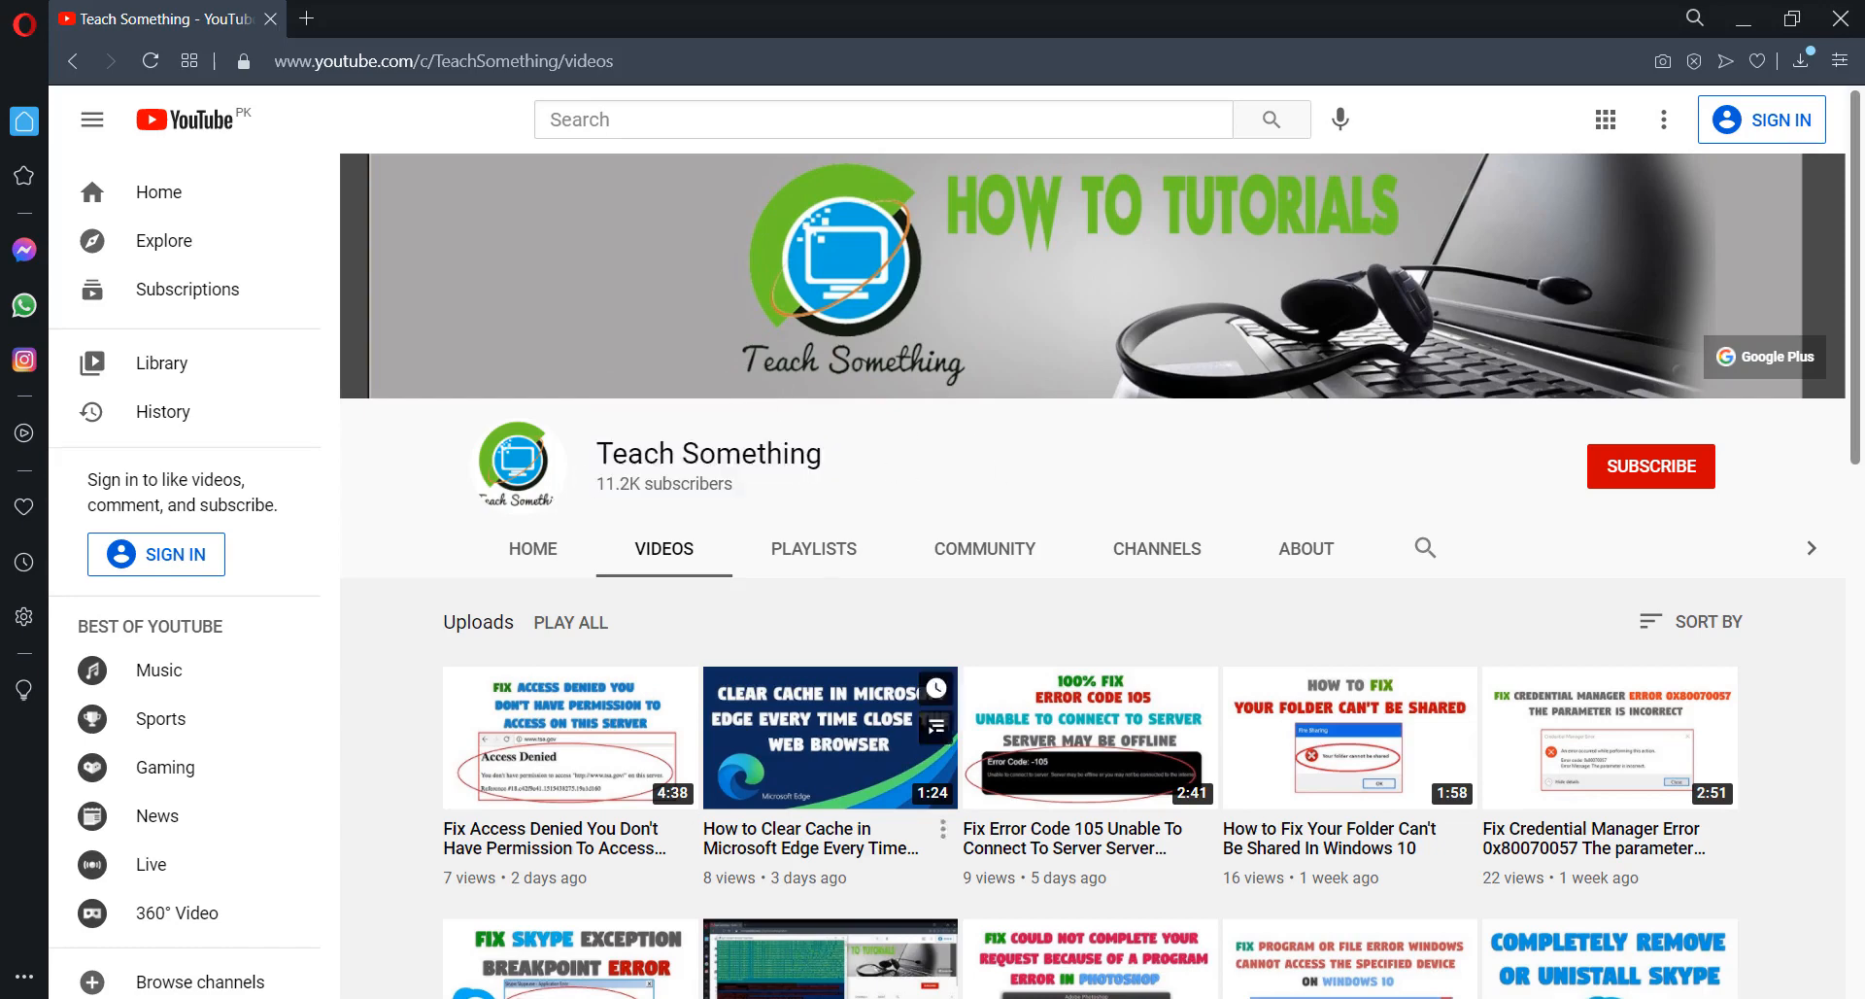
Type the title 'Fix VCCORLIB140.DLL Is Either Not Designed To Run On Windows With Error Code 0xc000012f'.
type("Fix VCCORLIB140.DLL Is Either Not Designed To Run On Windows With Error Code 0xc000012f")
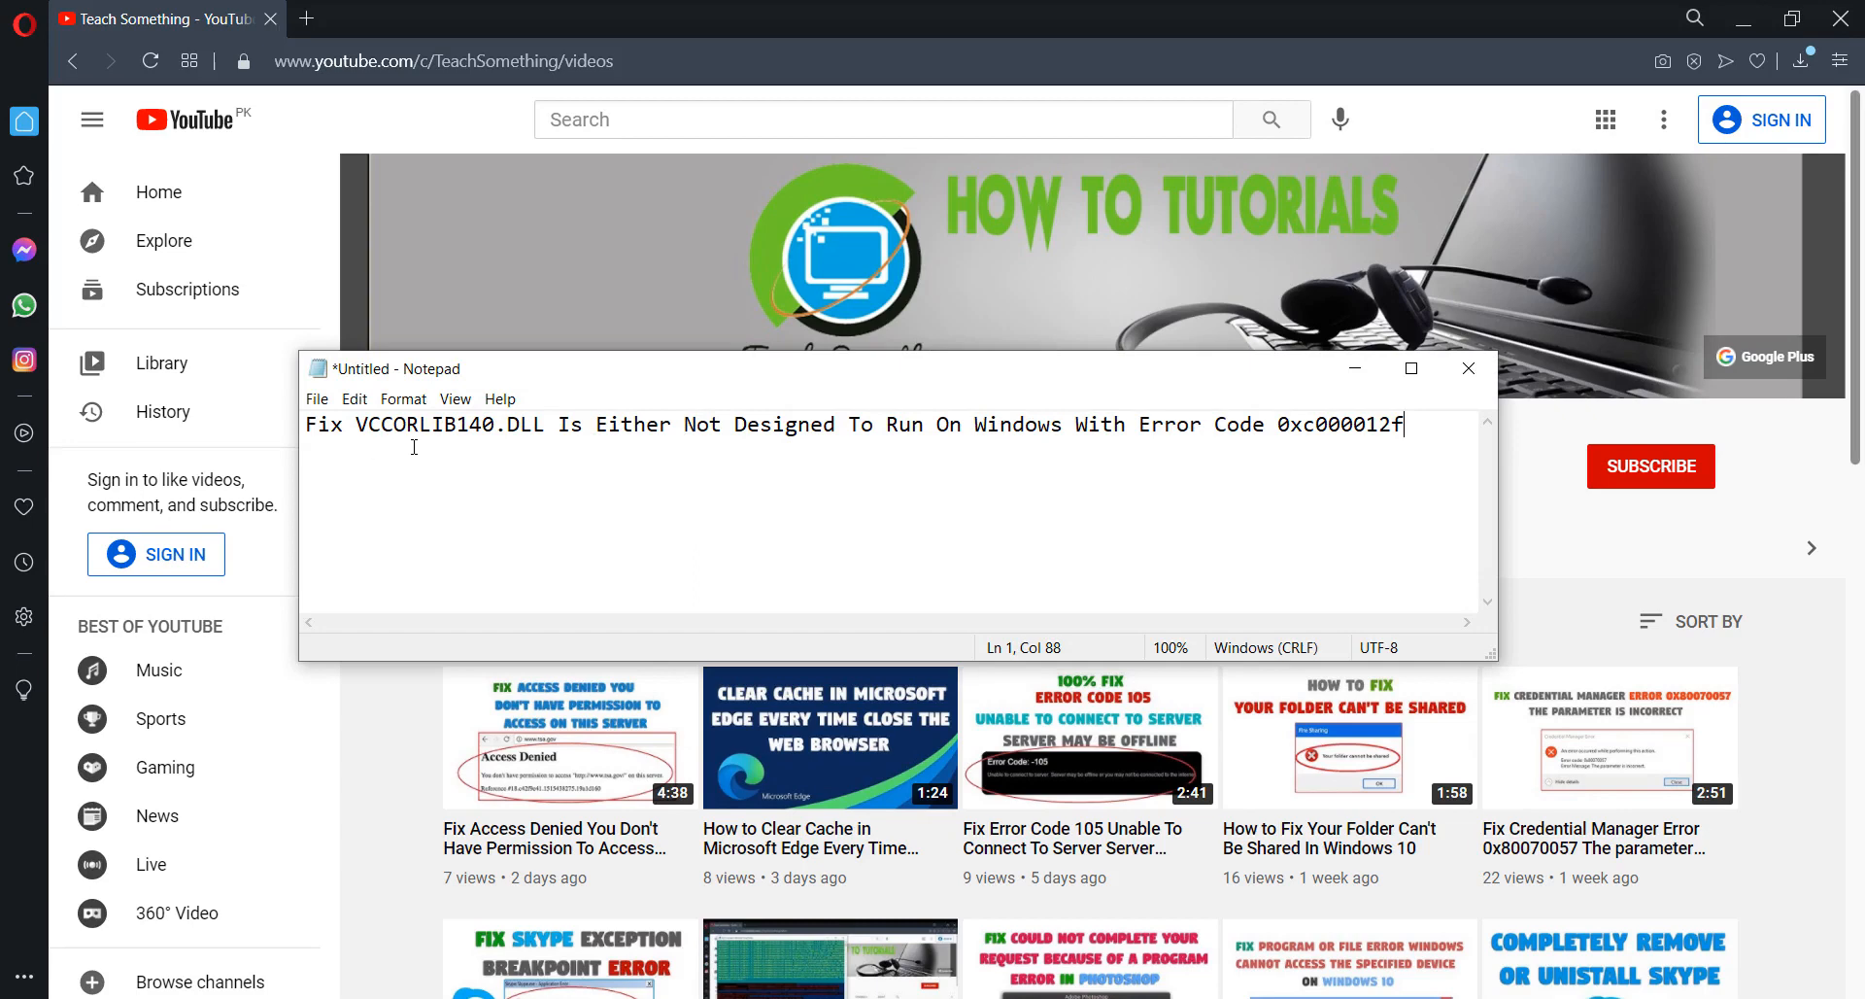
mouse_move(476, 501)
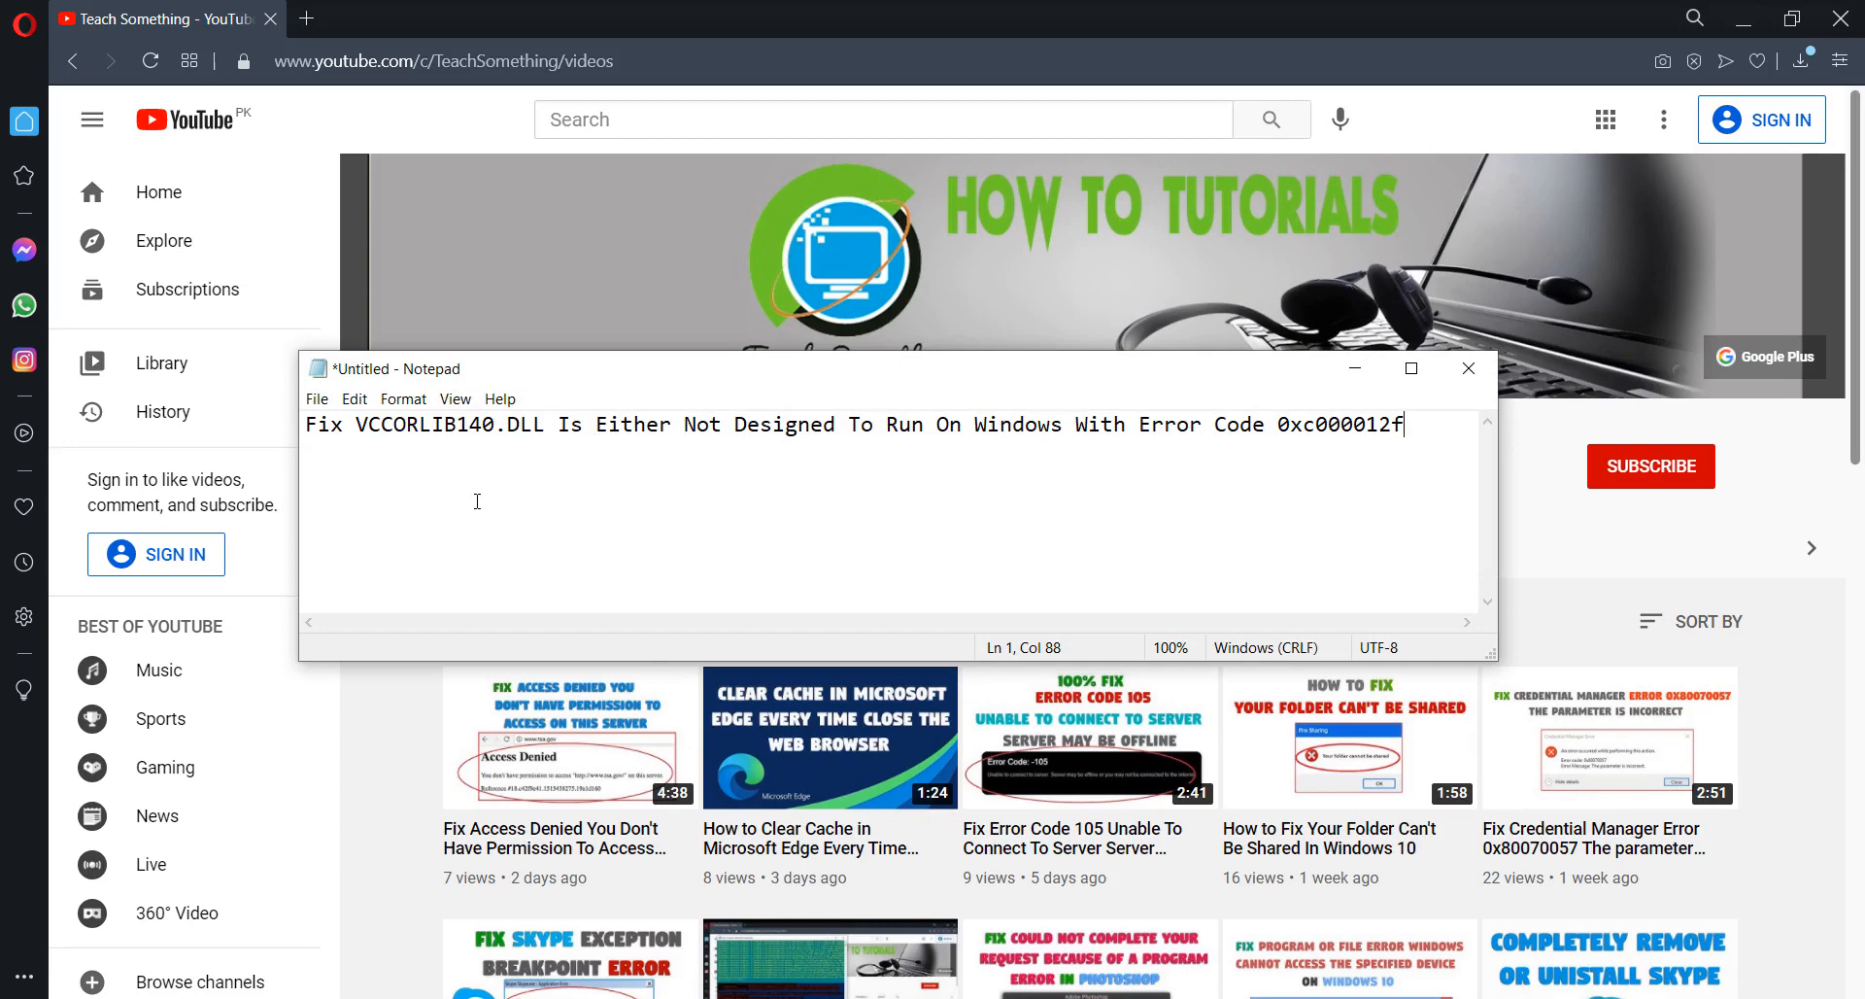
mouse_move(470, 495)
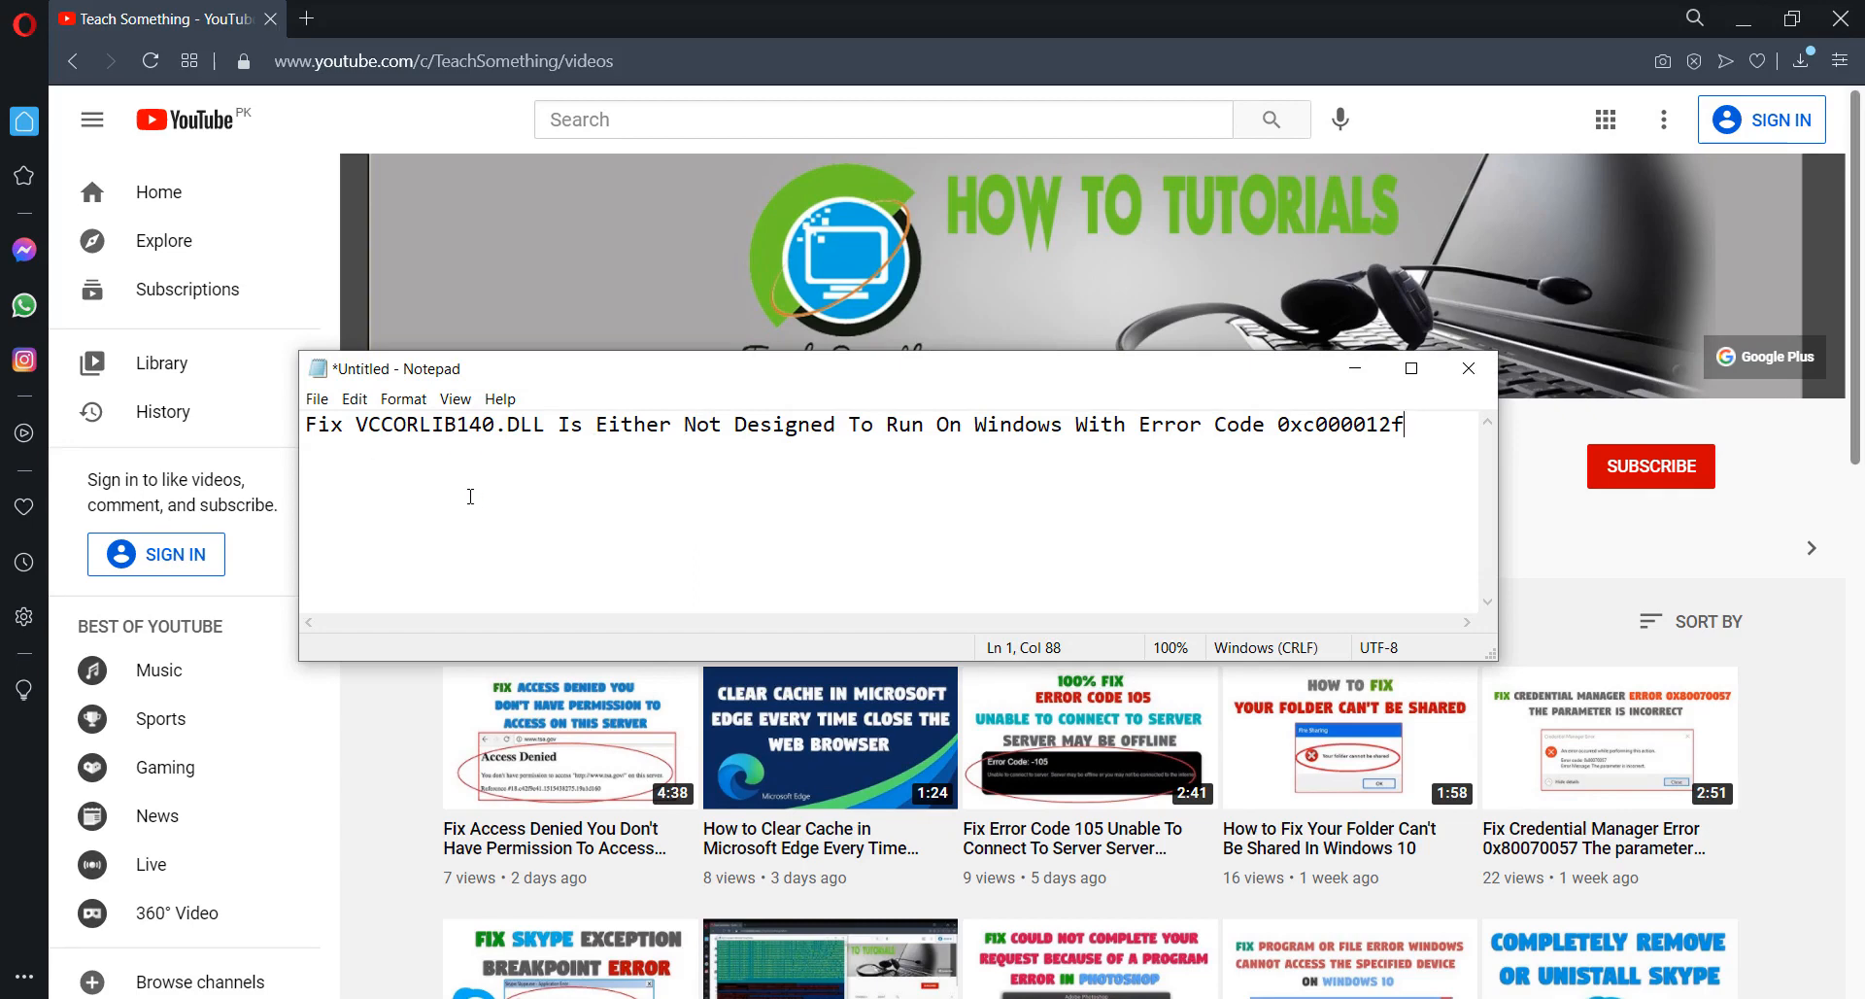
mouse_move(1267, 458)
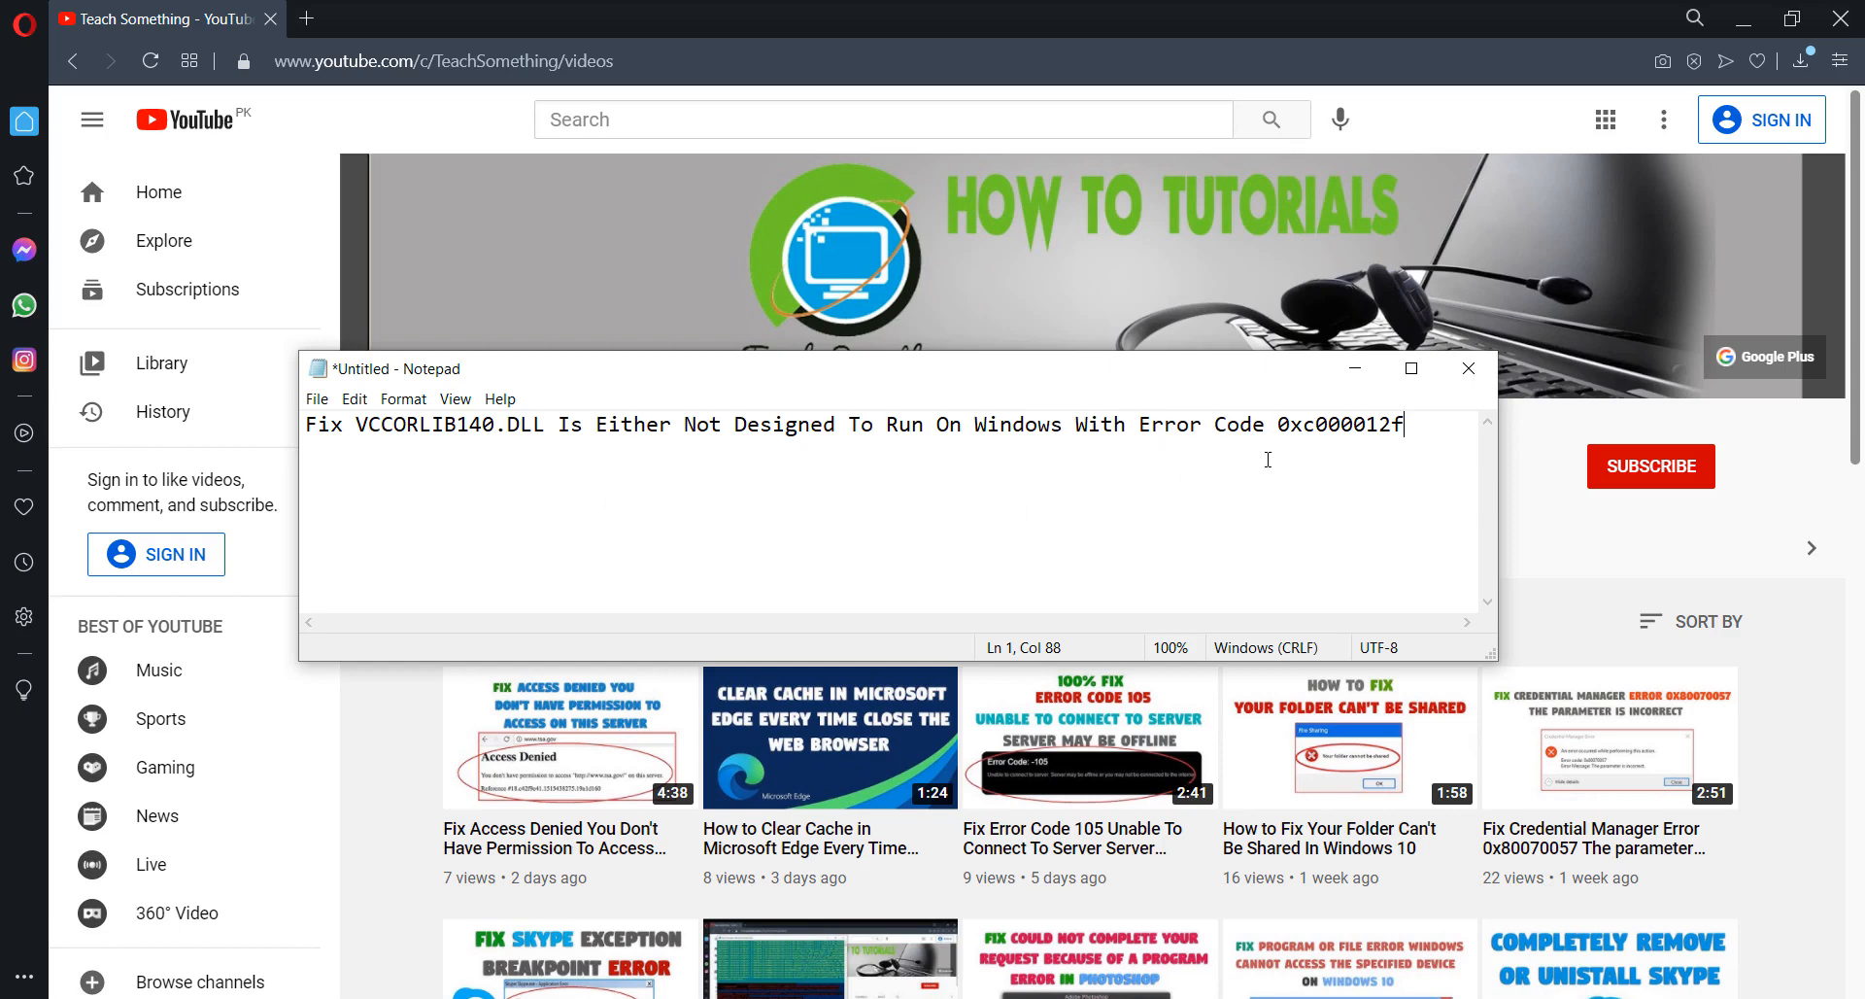
mouse_move(1360, 443)
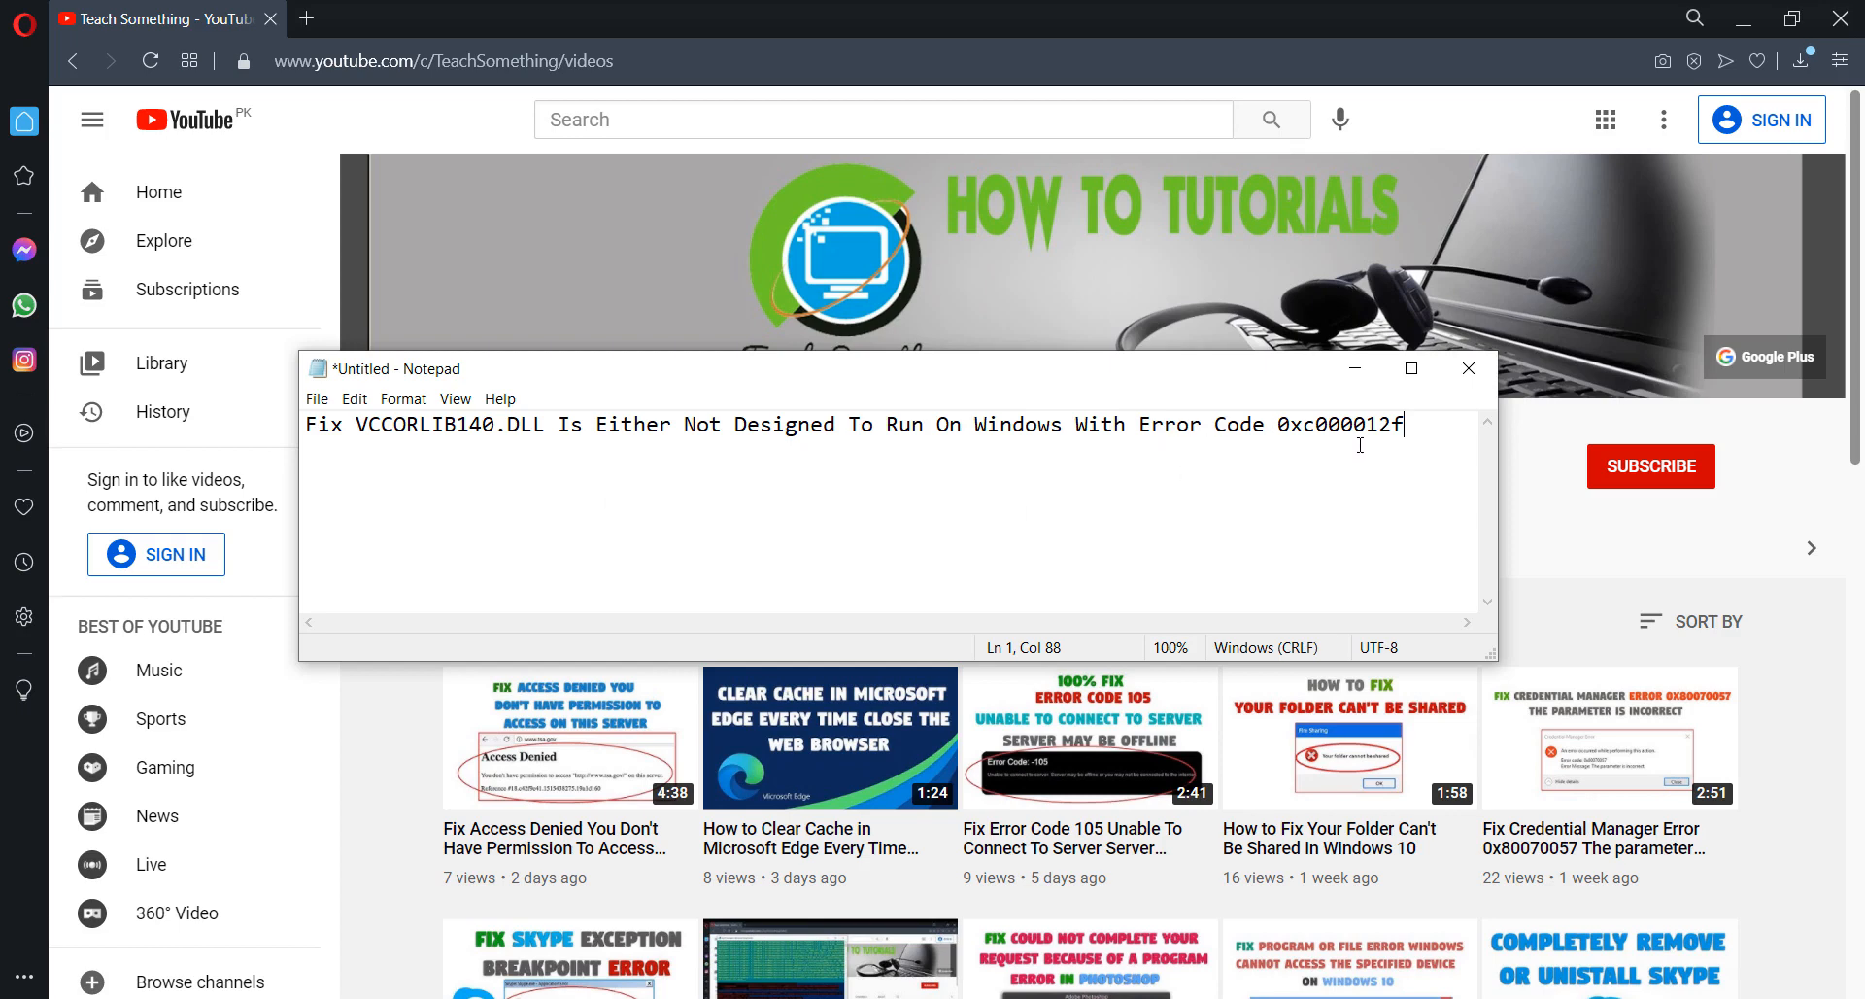
mouse_move(1314, 528)
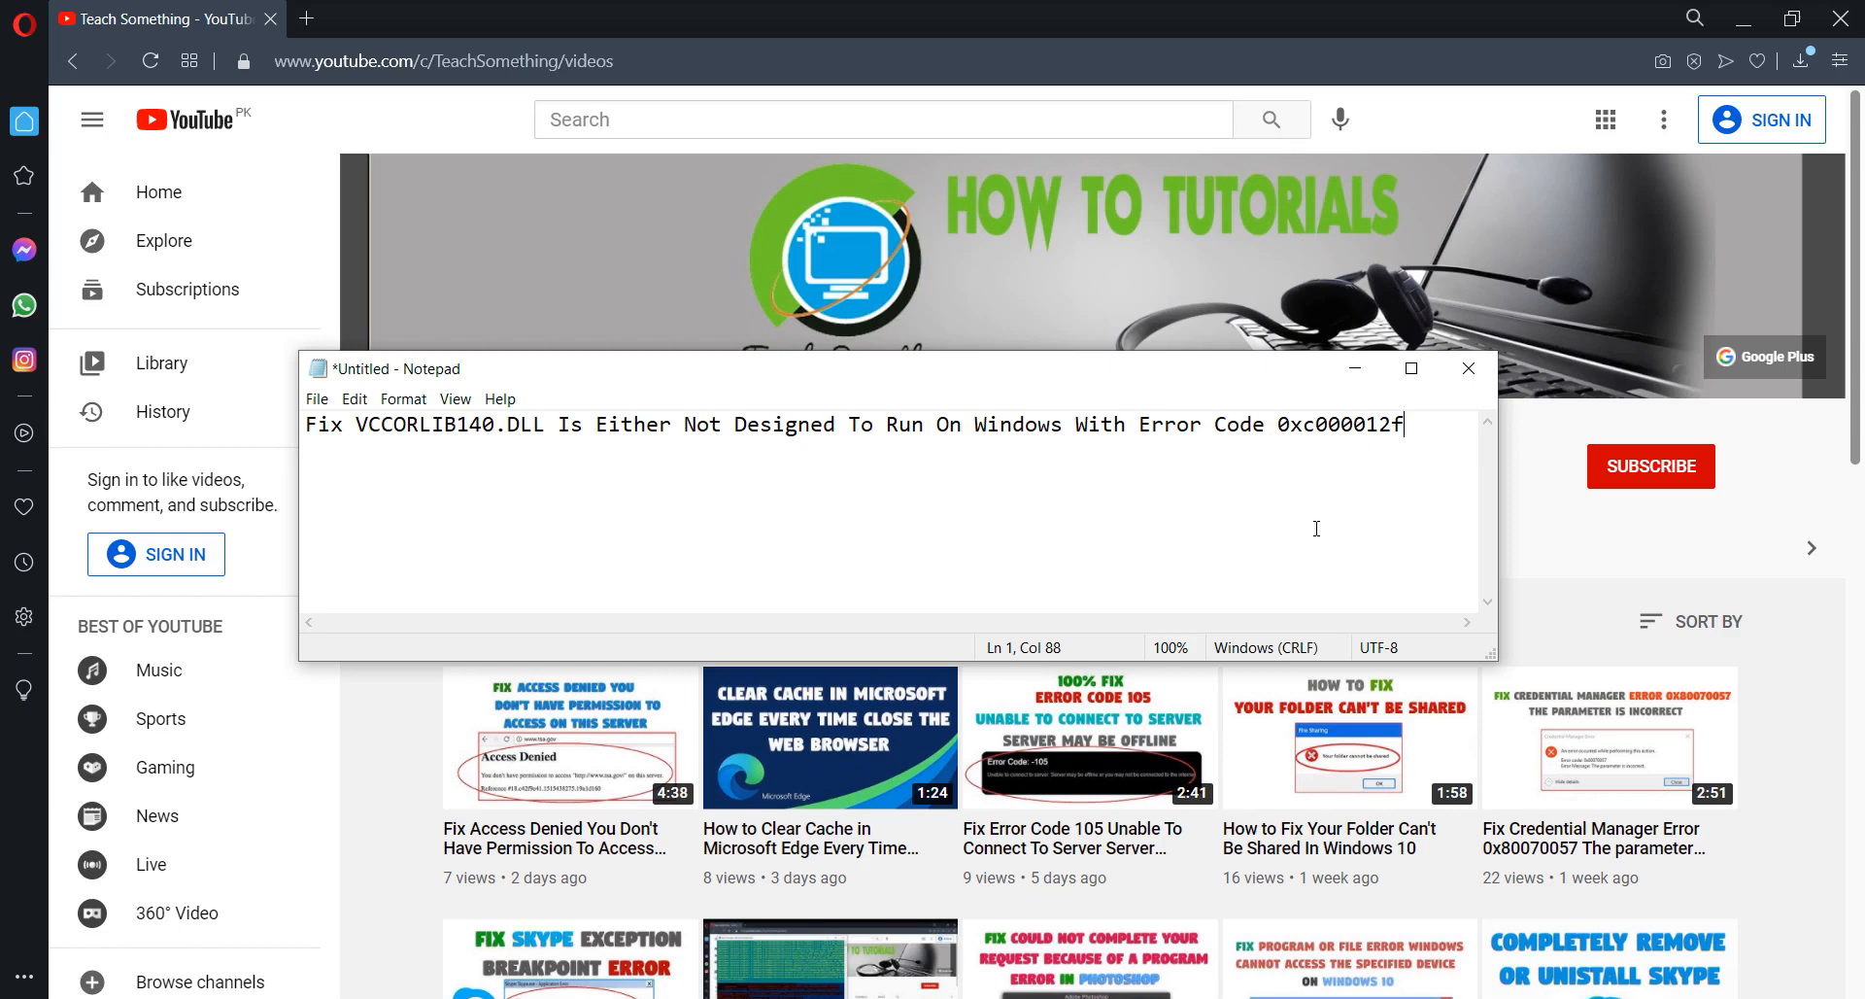
mouse_move(1319, 527)
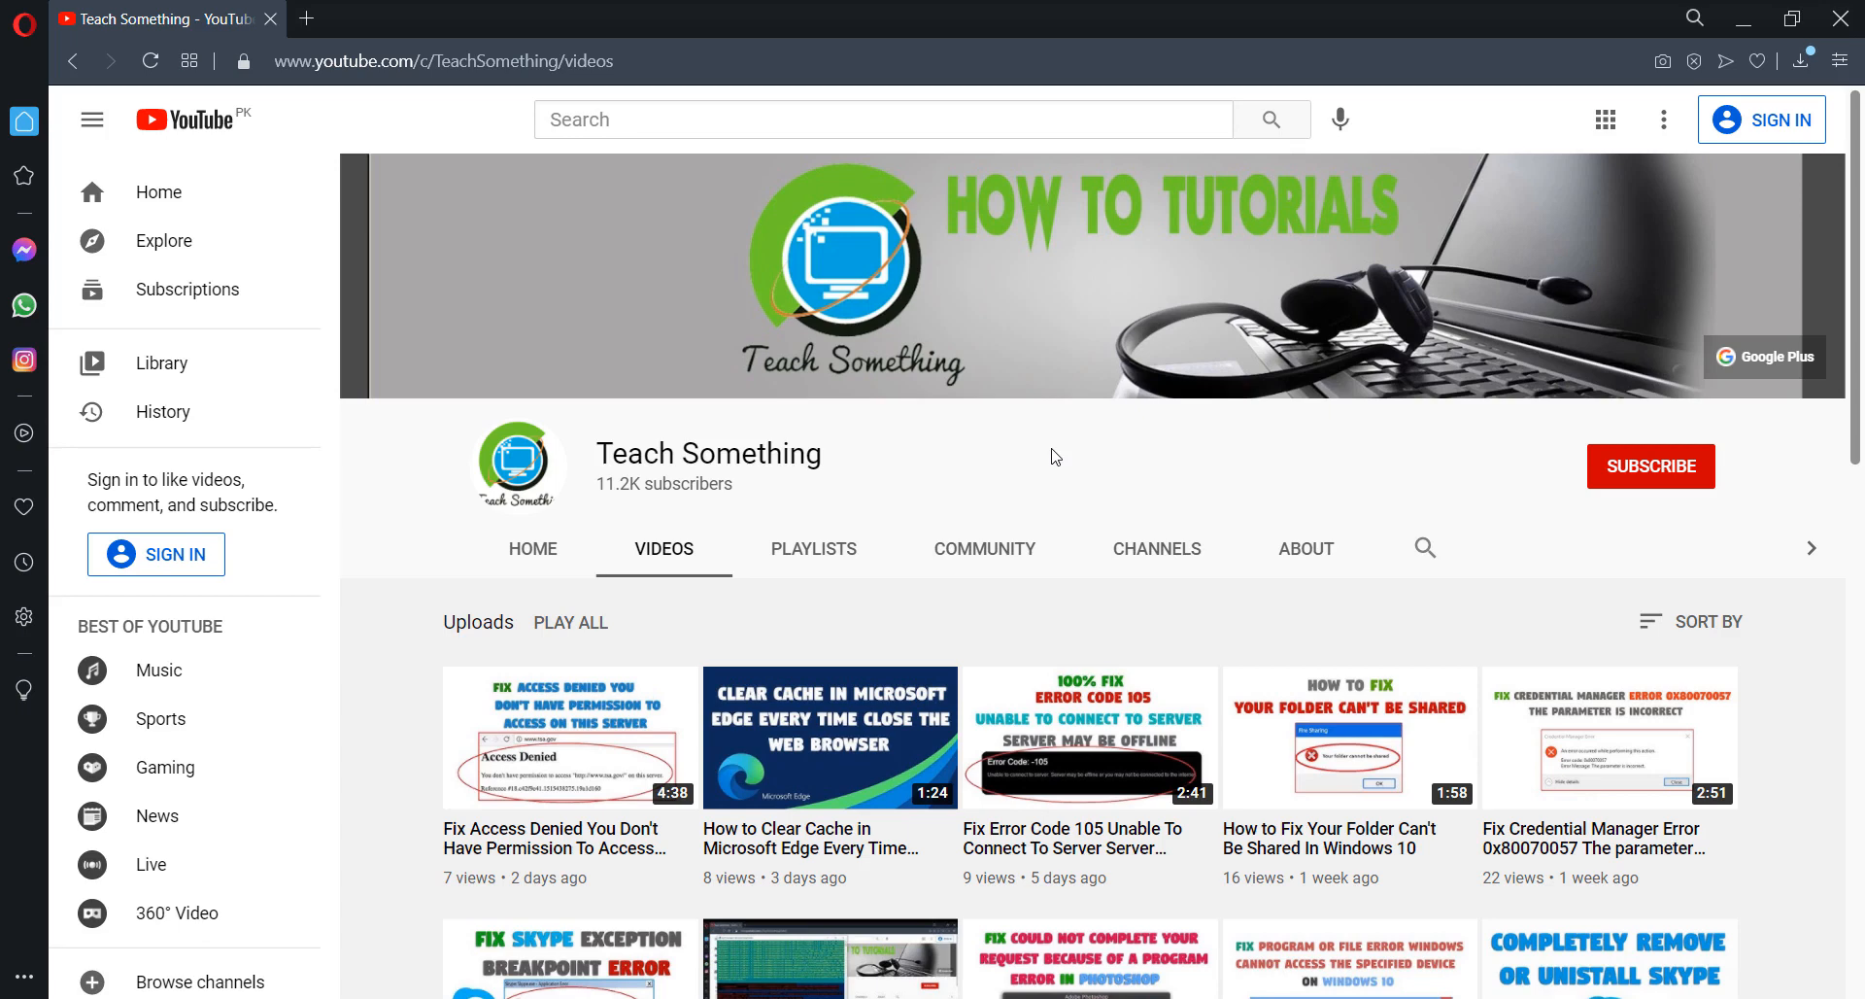
mouse_move(1843, 511)
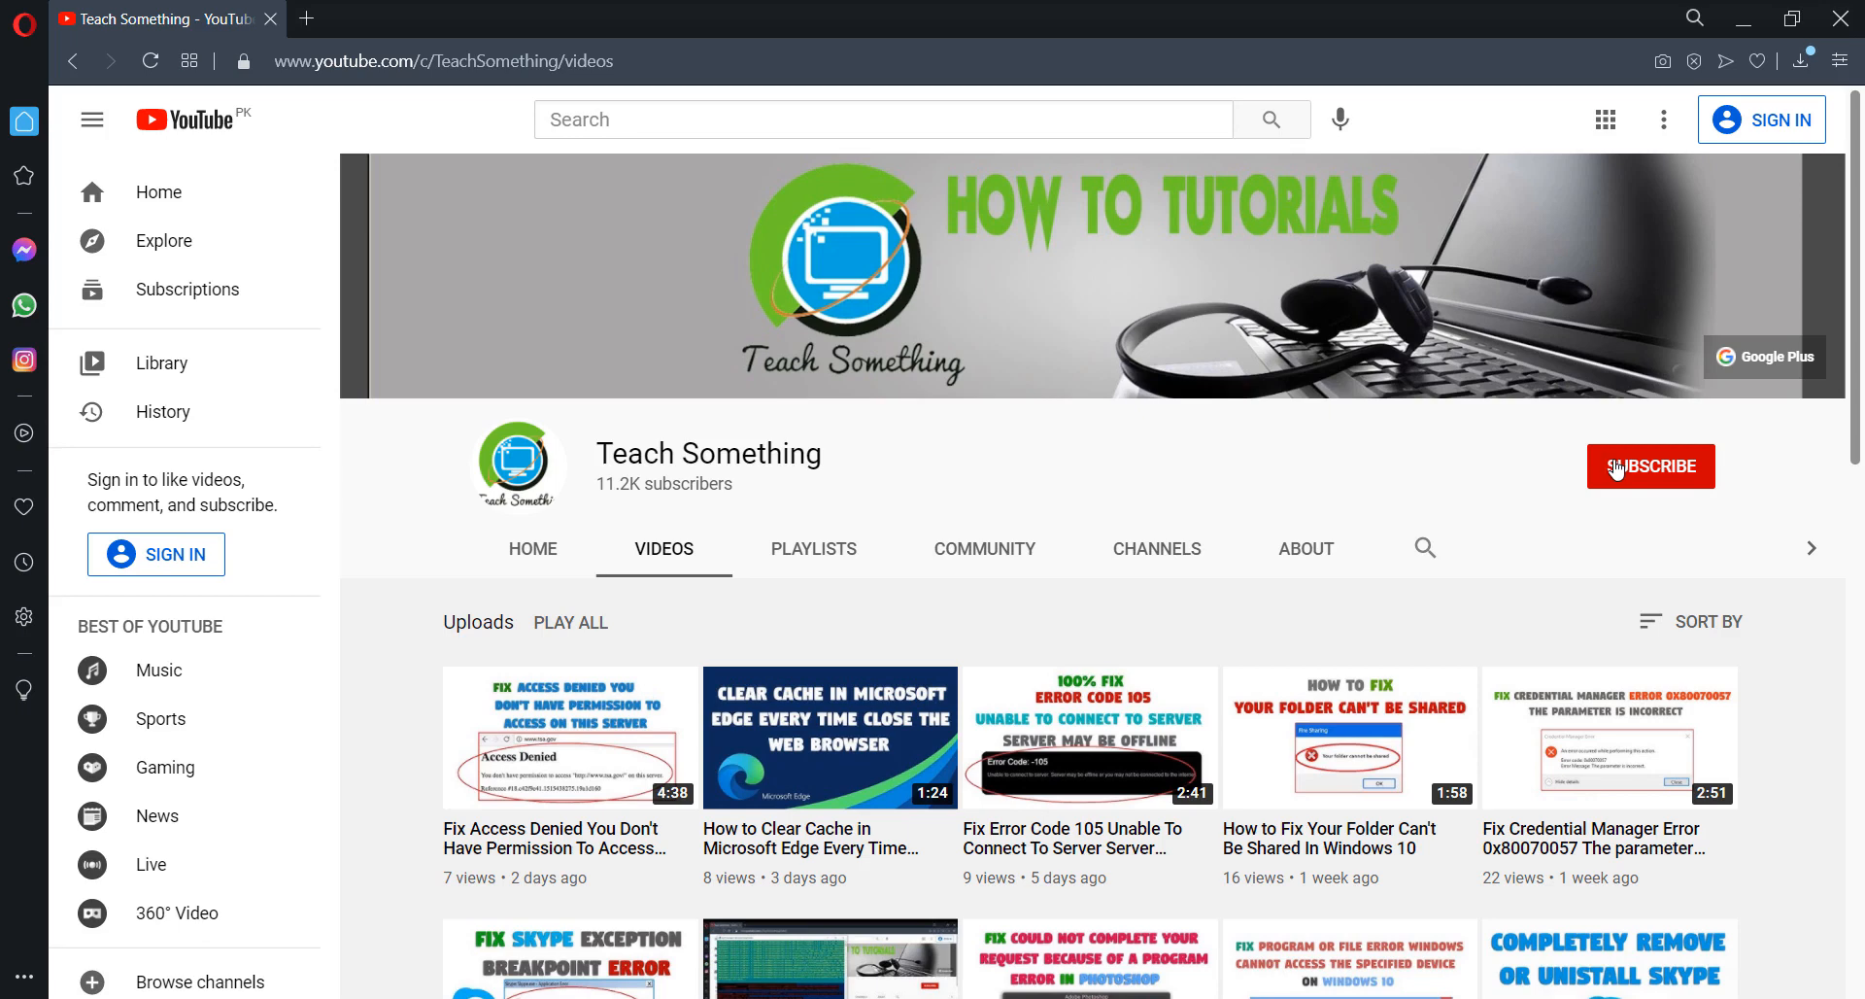
mouse_move(438, 69)
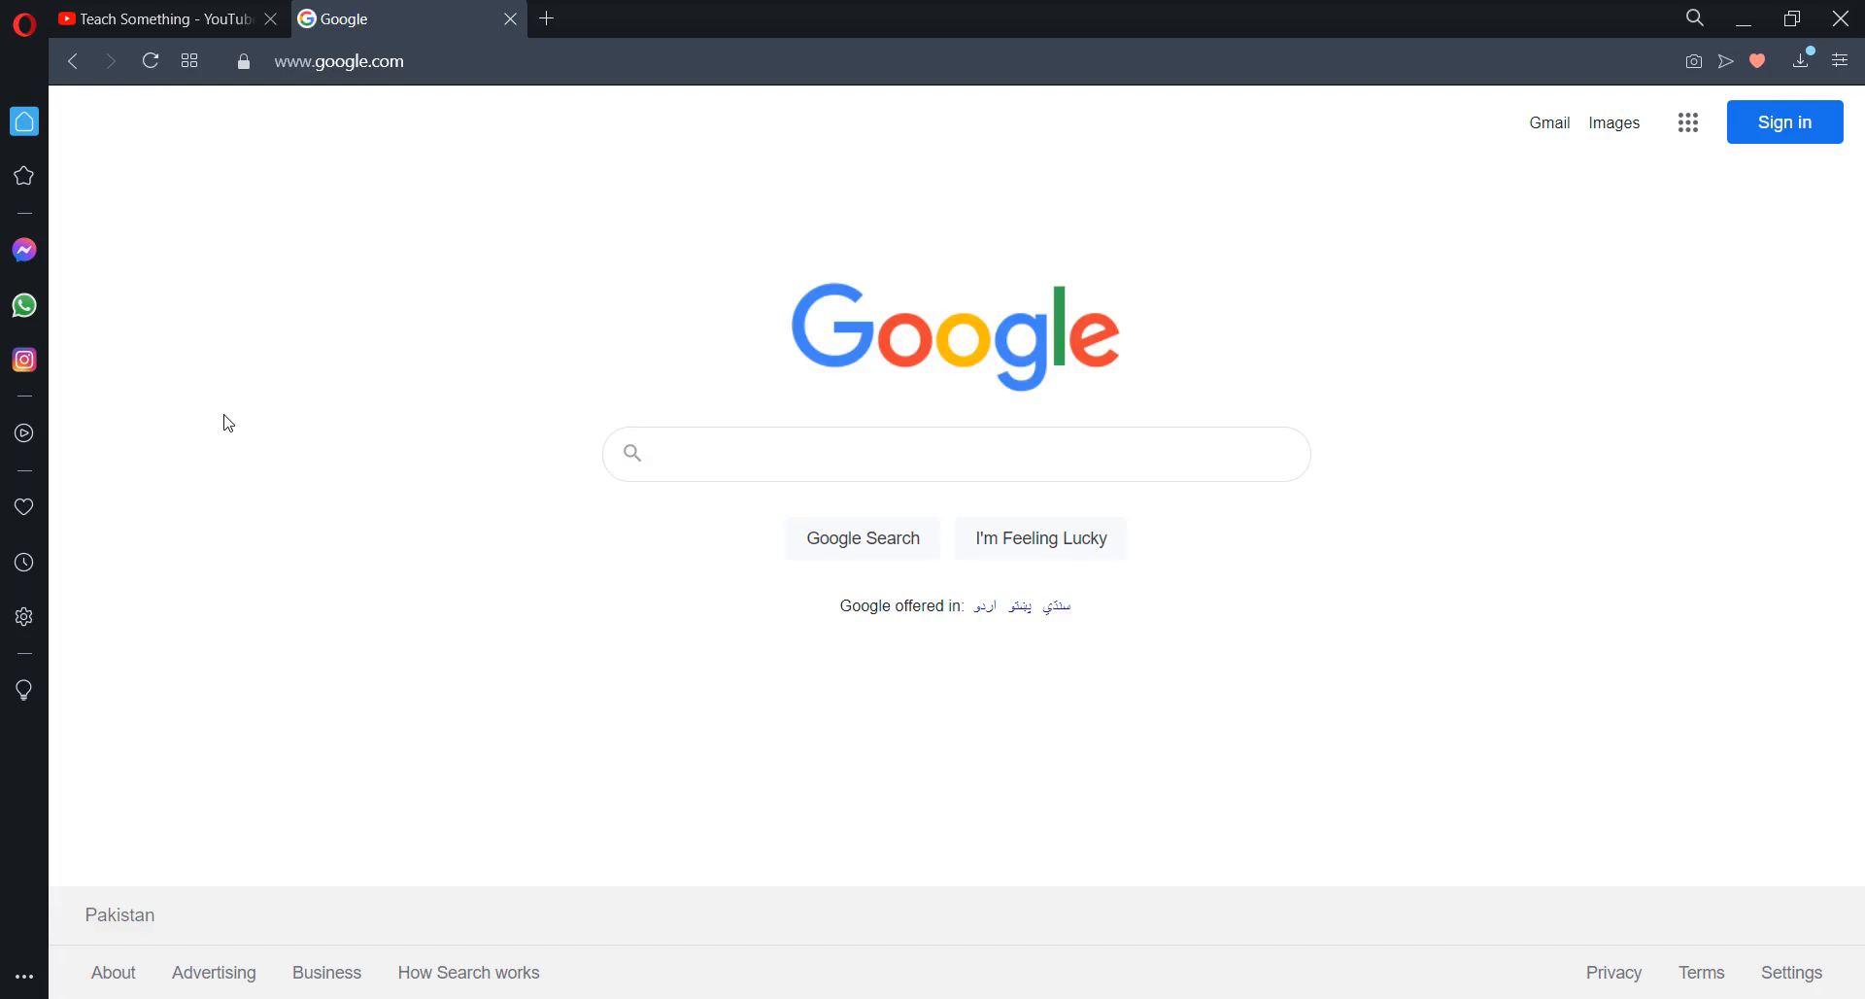
Search Google for 'the latest supported visual C++ download'.
type("the latest supported")
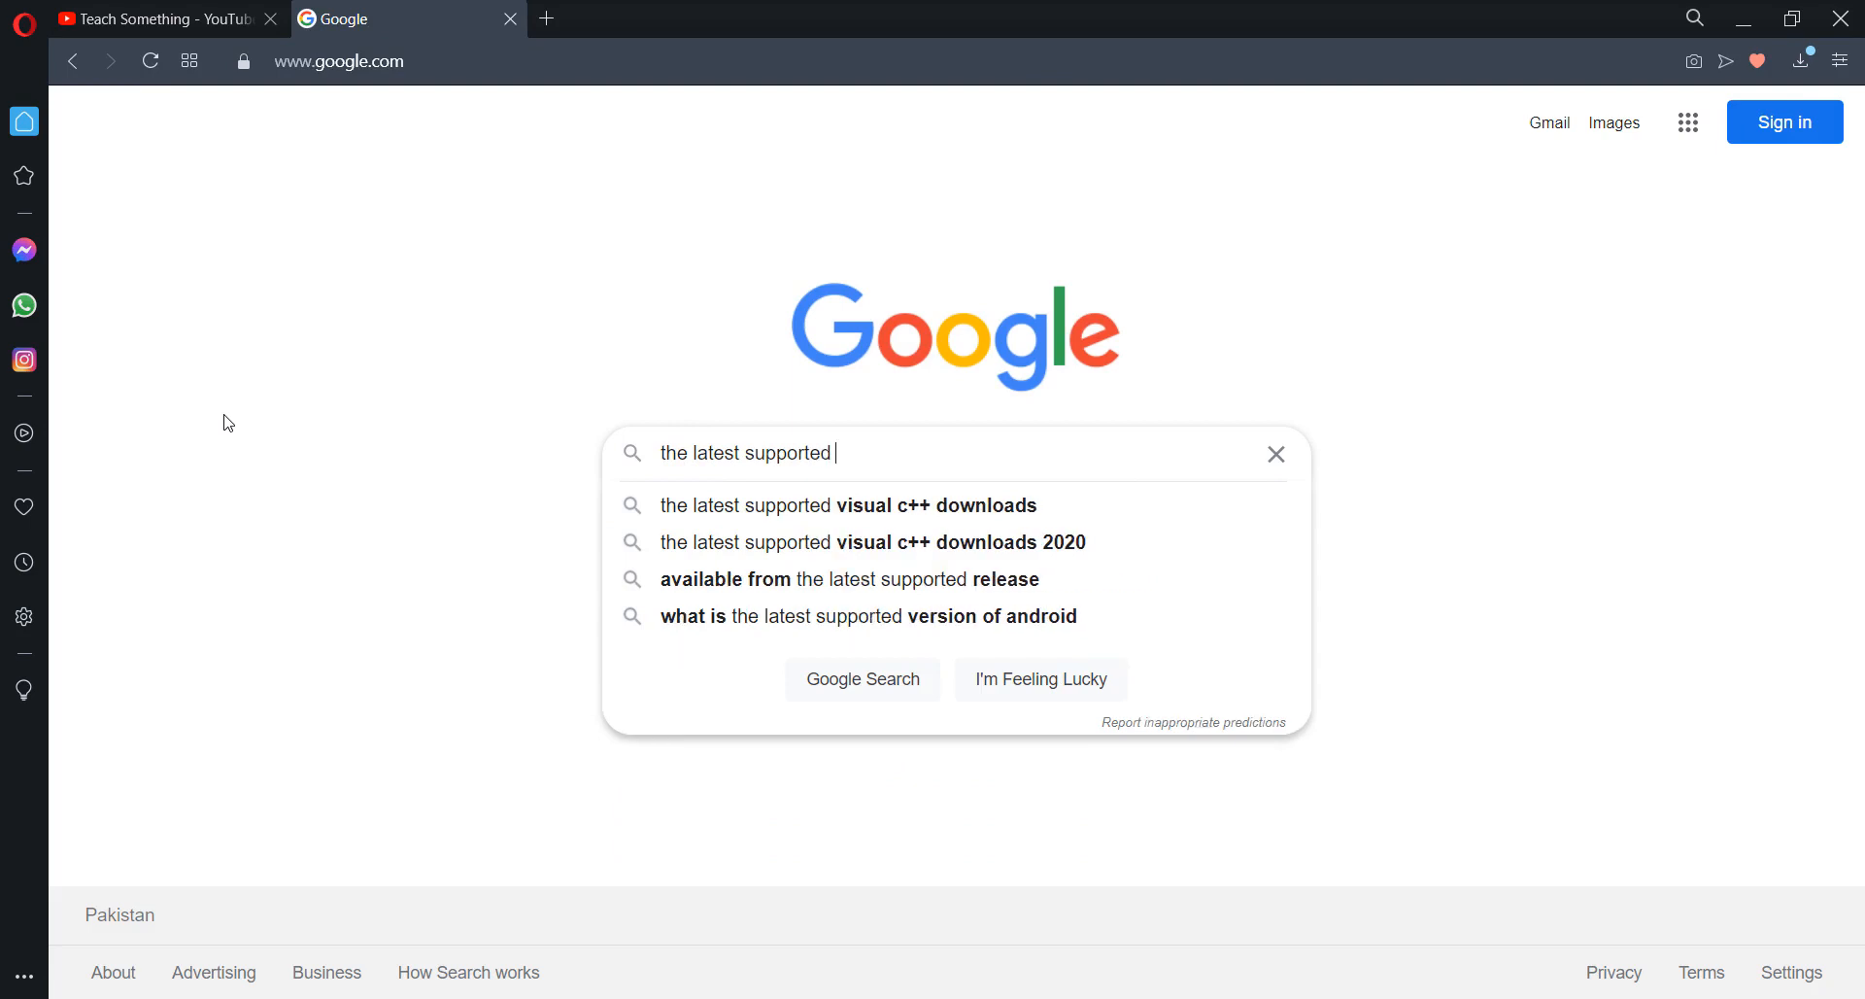
type("visual C++")
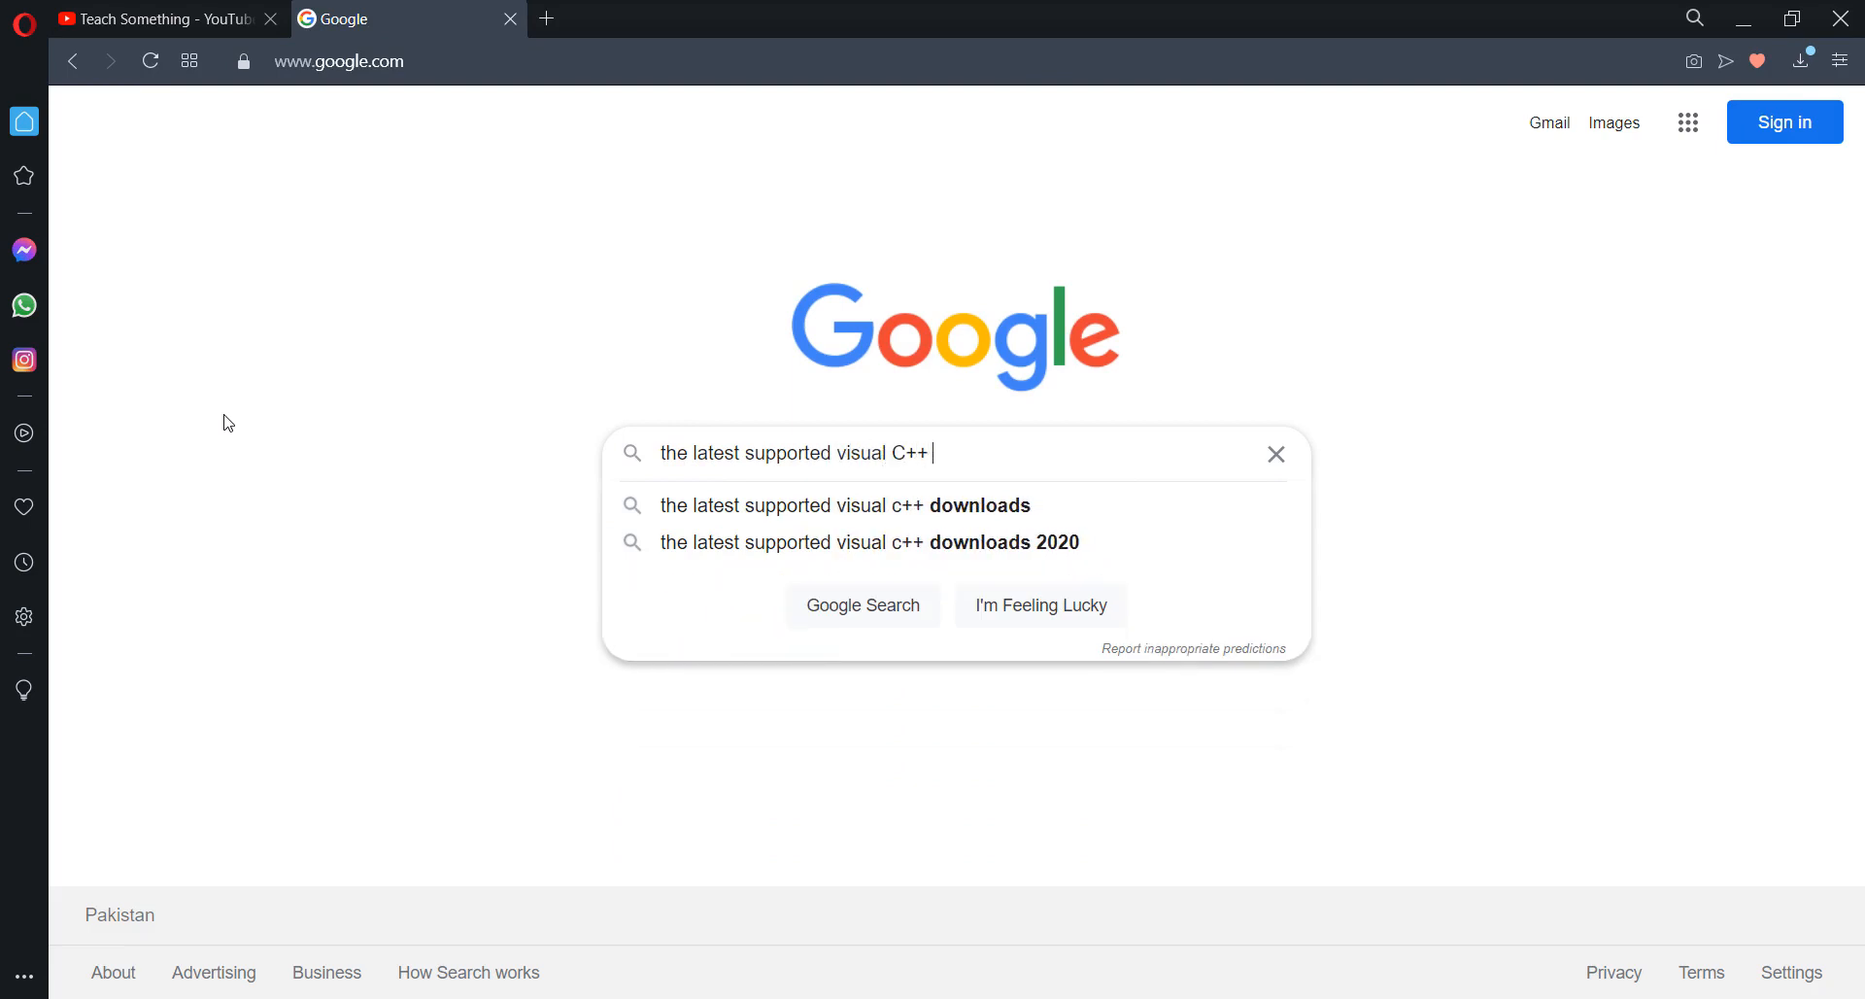
type("d")
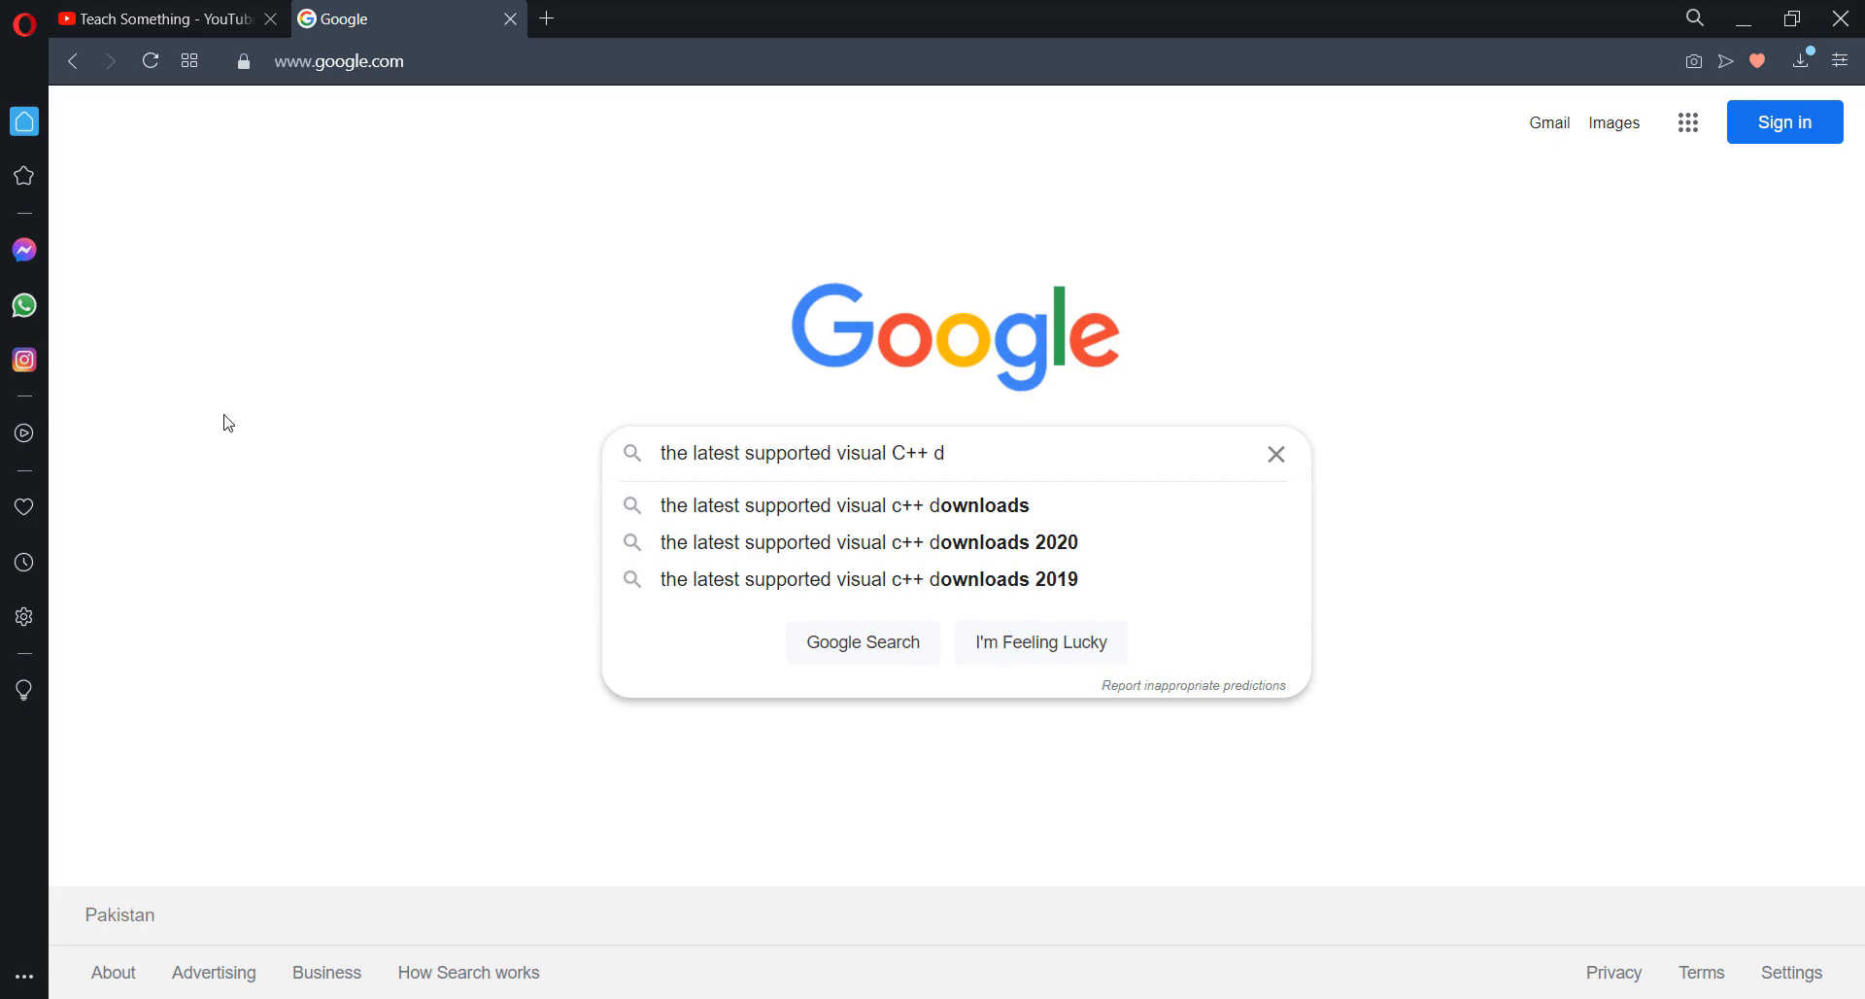
type("ownload")
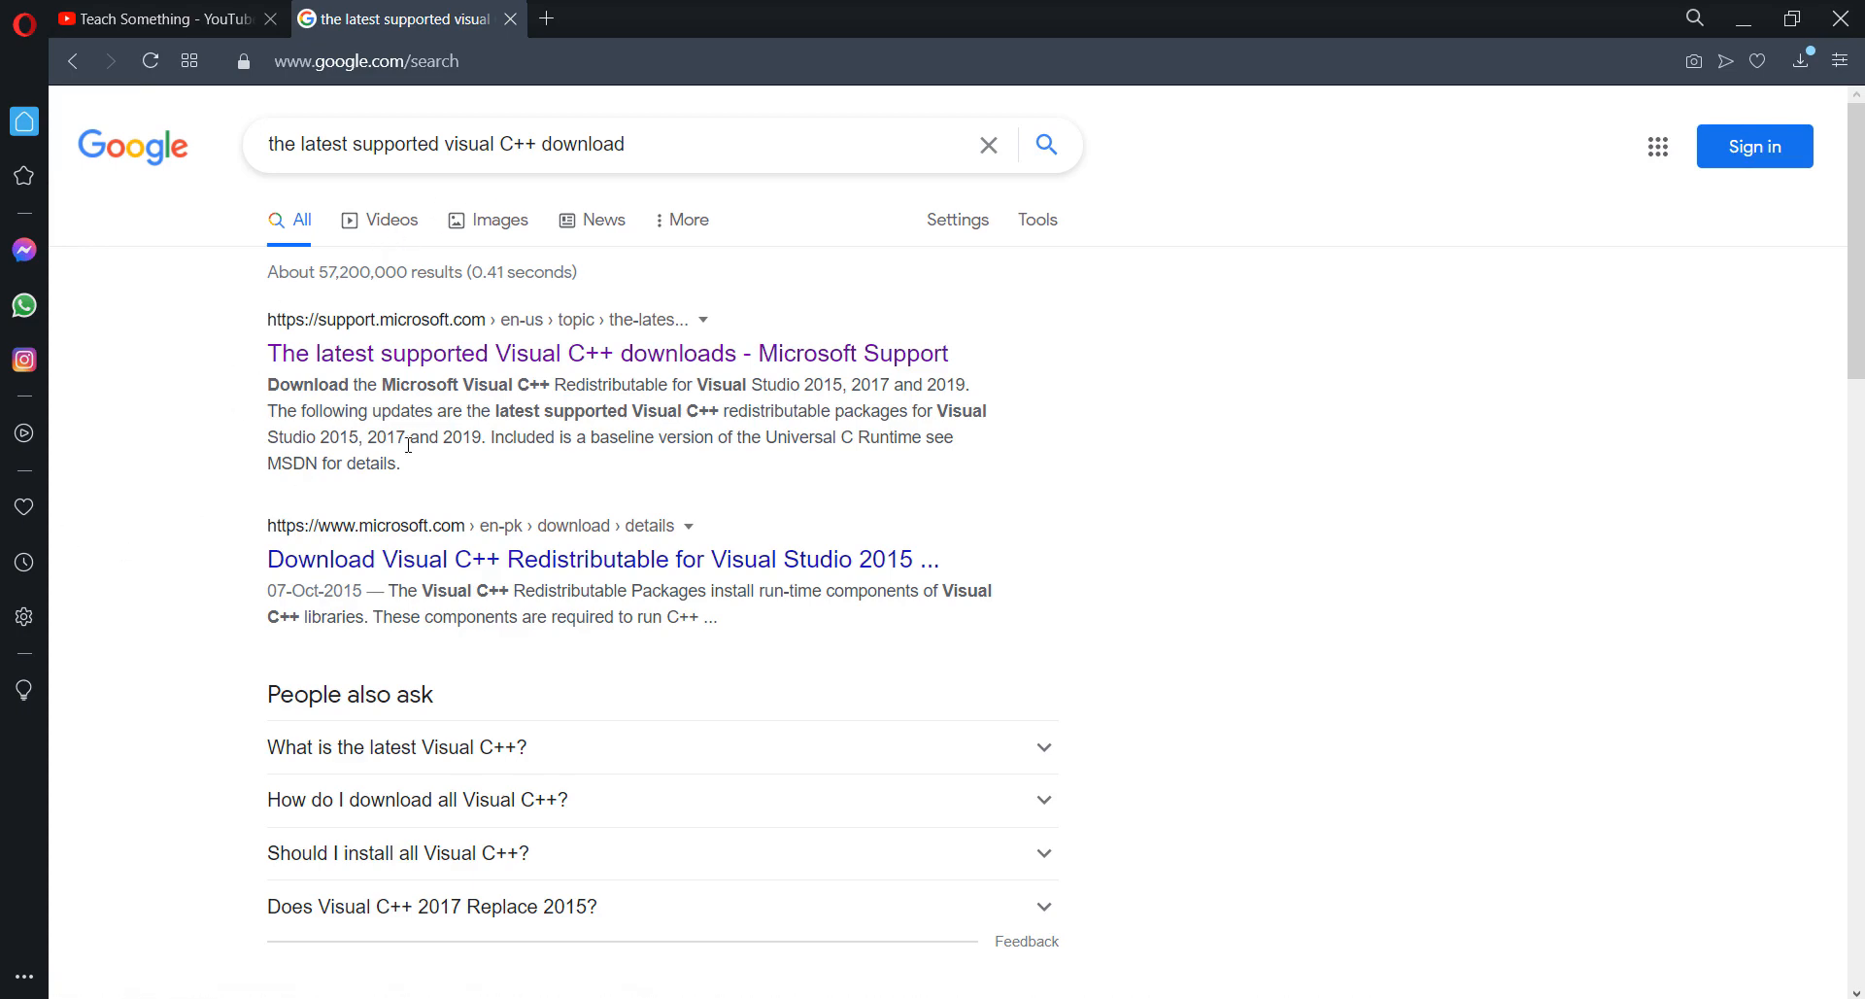
mouse_move(395, 345)
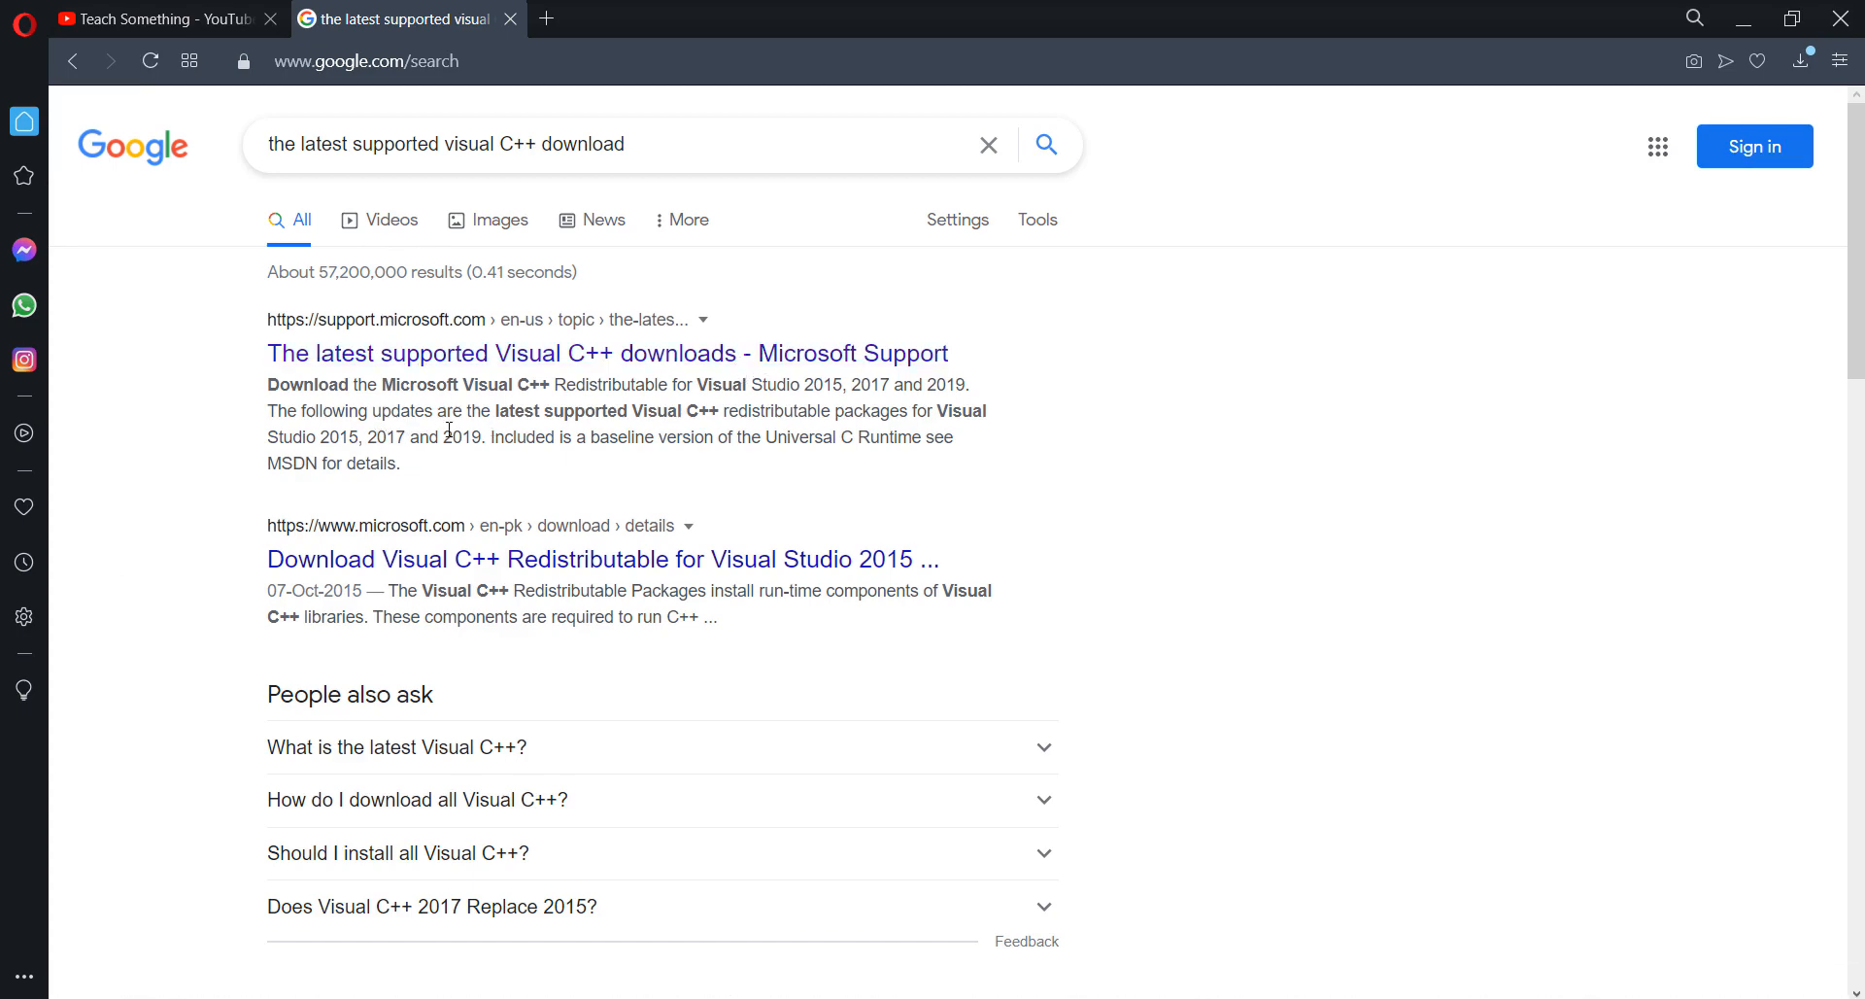
Open the Microsoft Support Visual C++ downloads article and scroll to the 2015-2019 links.
left_click(607, 352)
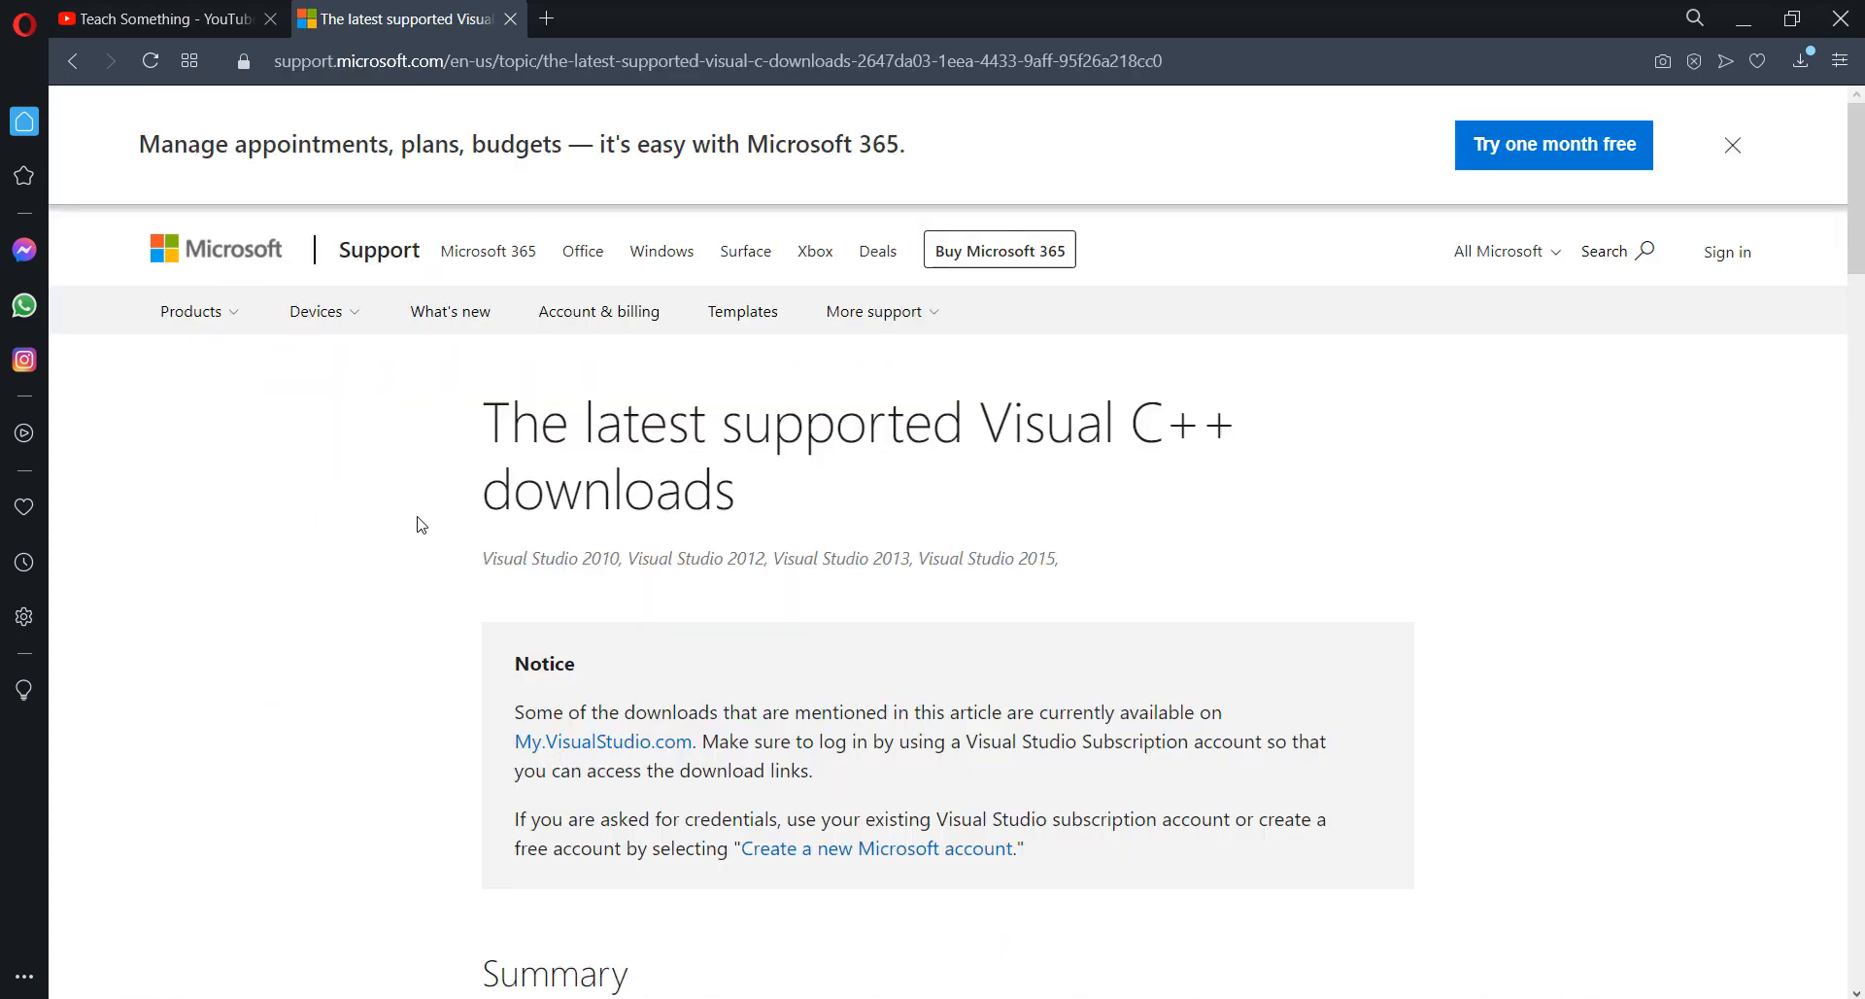
scroll("down", 3)
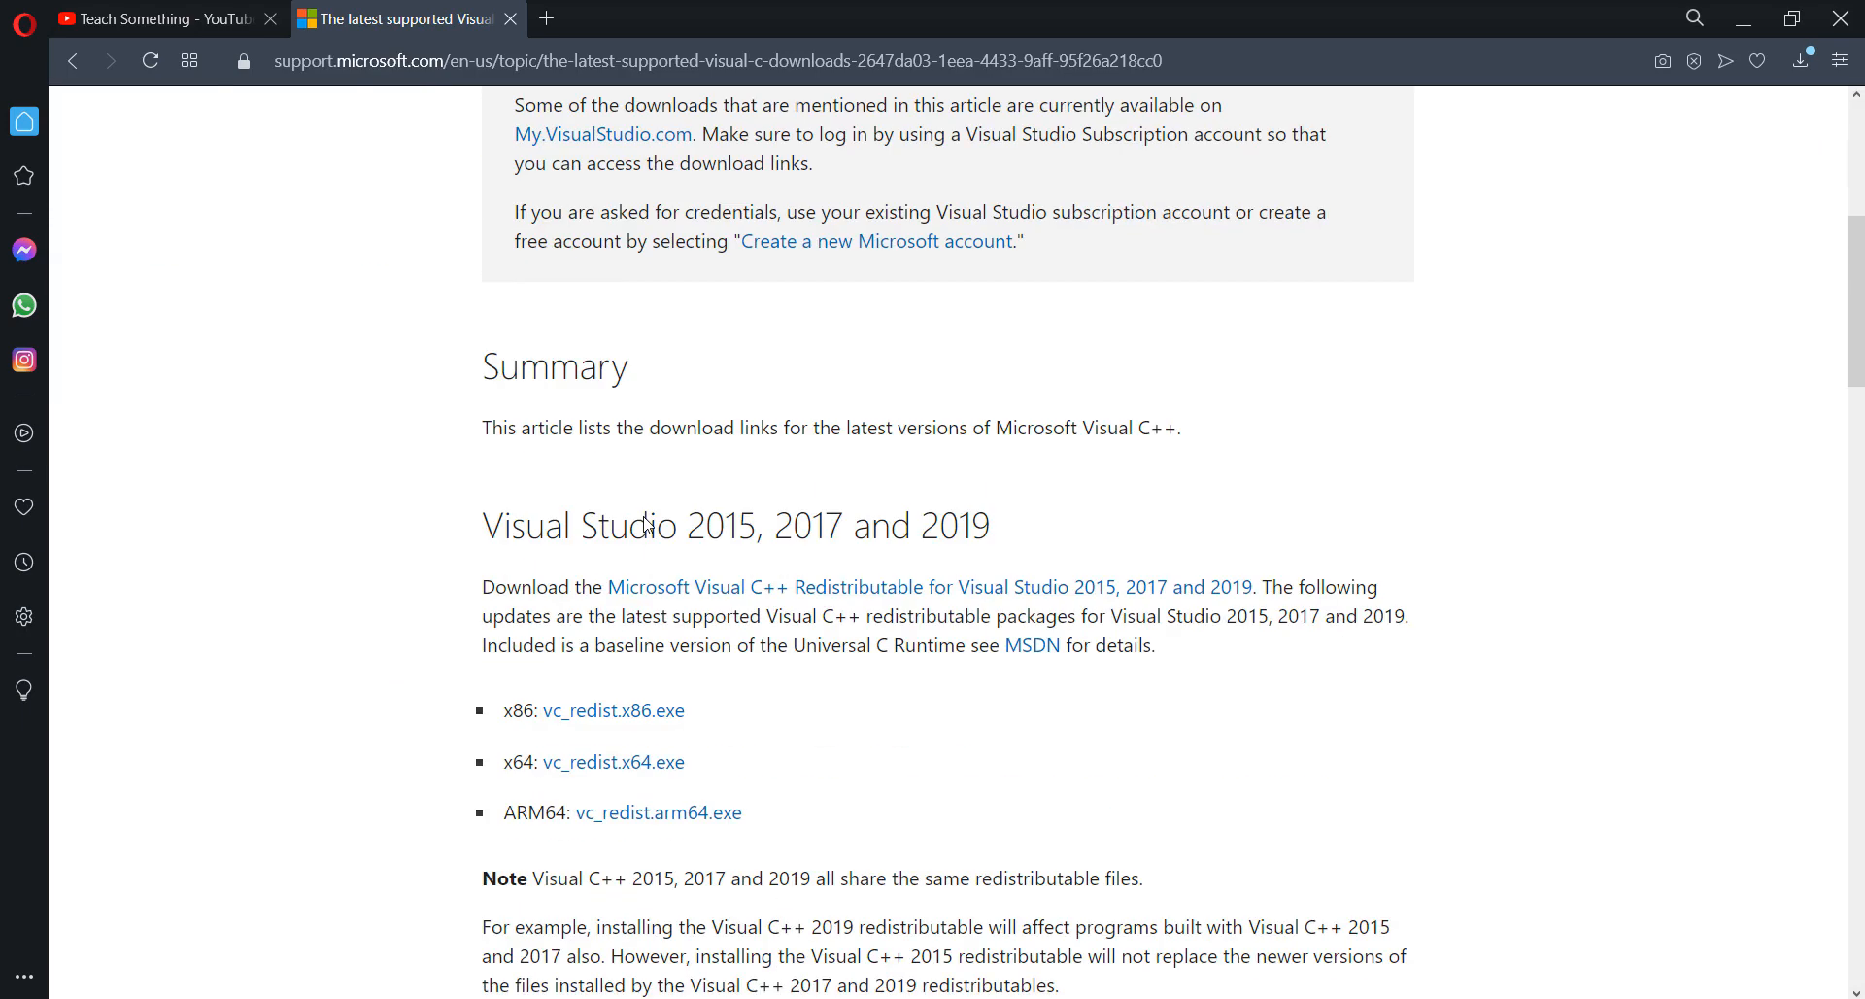
scroll("down", 3)
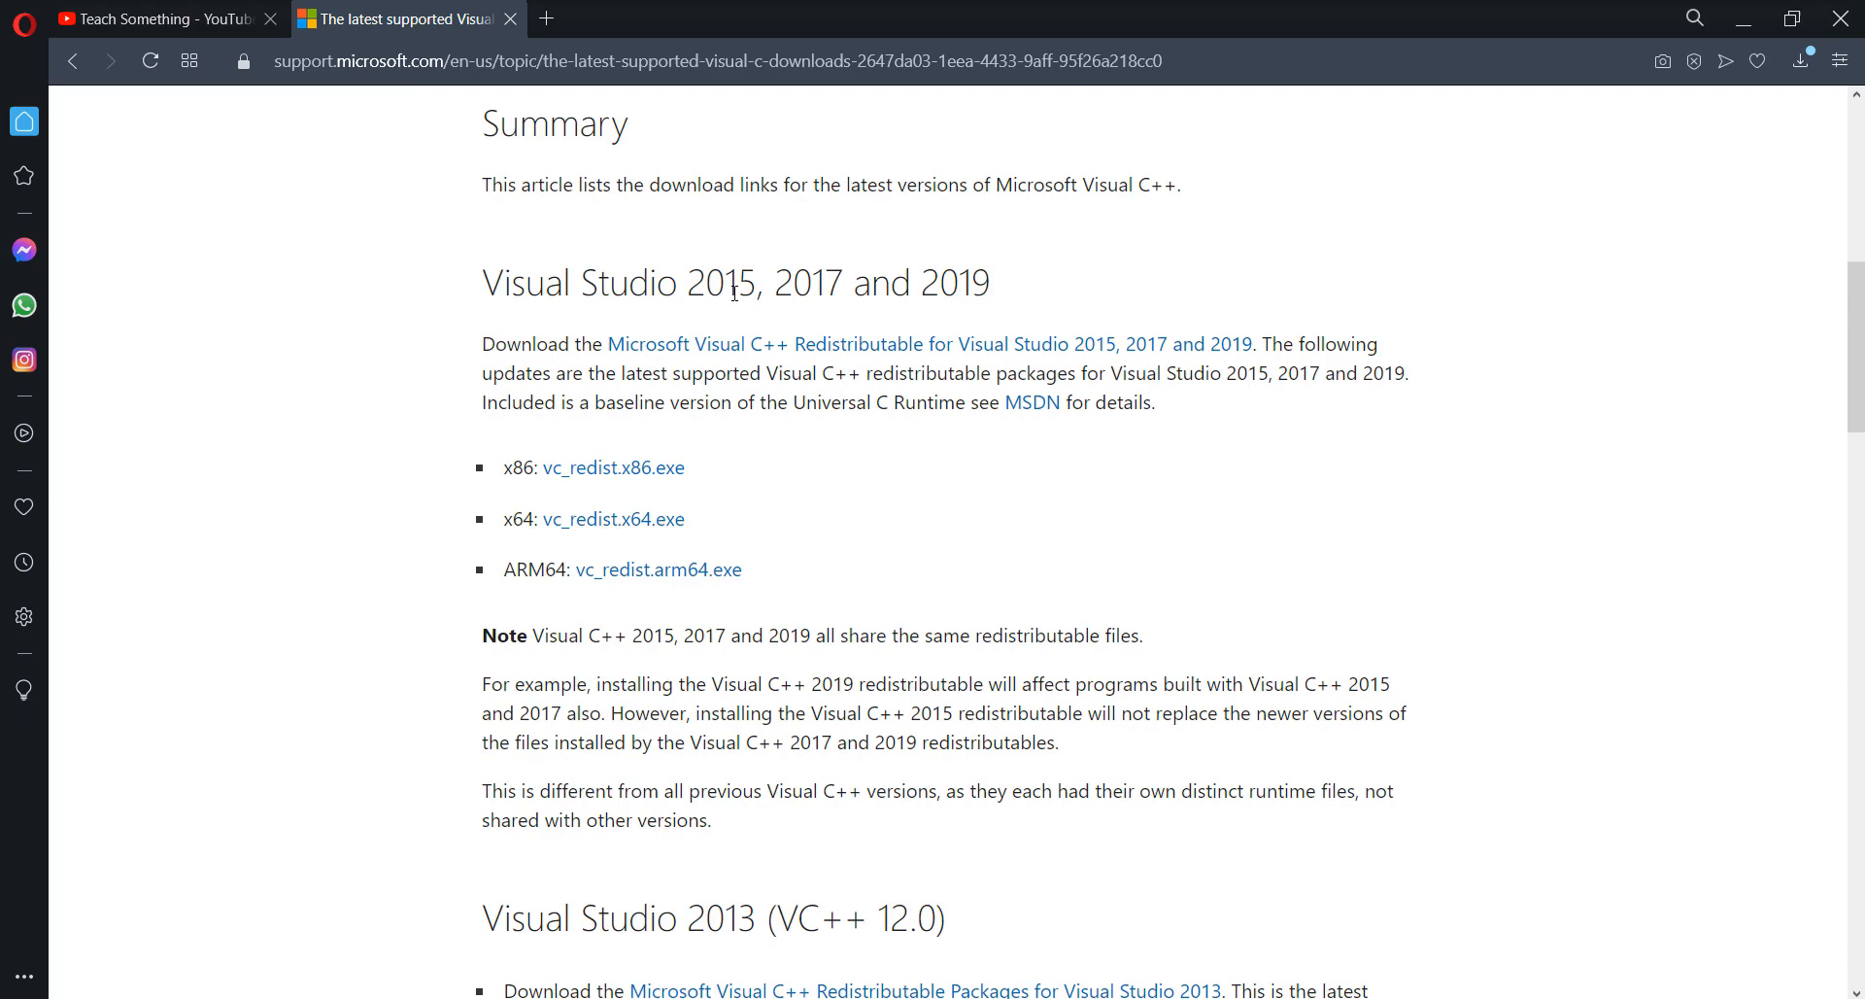
mouse_move(926, 330)
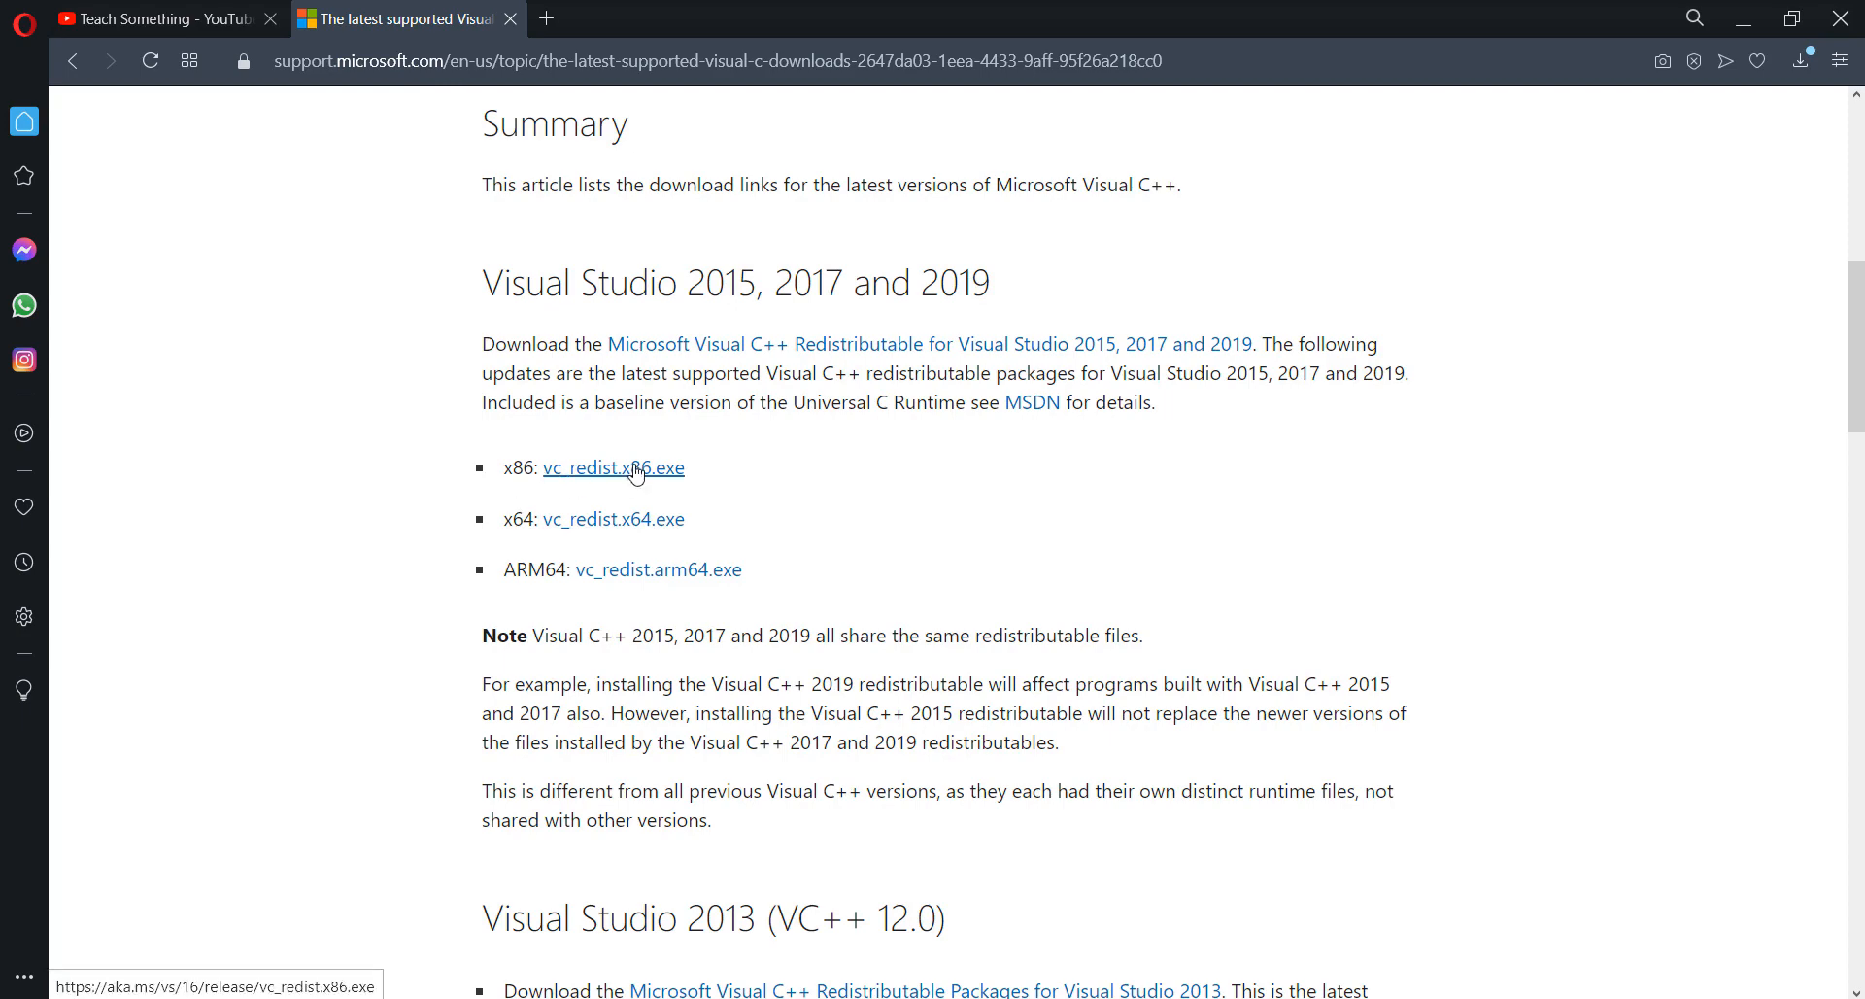
Save vc_redist.x86.exe and vc_redist.x64.exe to Downloads.
left_click(613, 467)
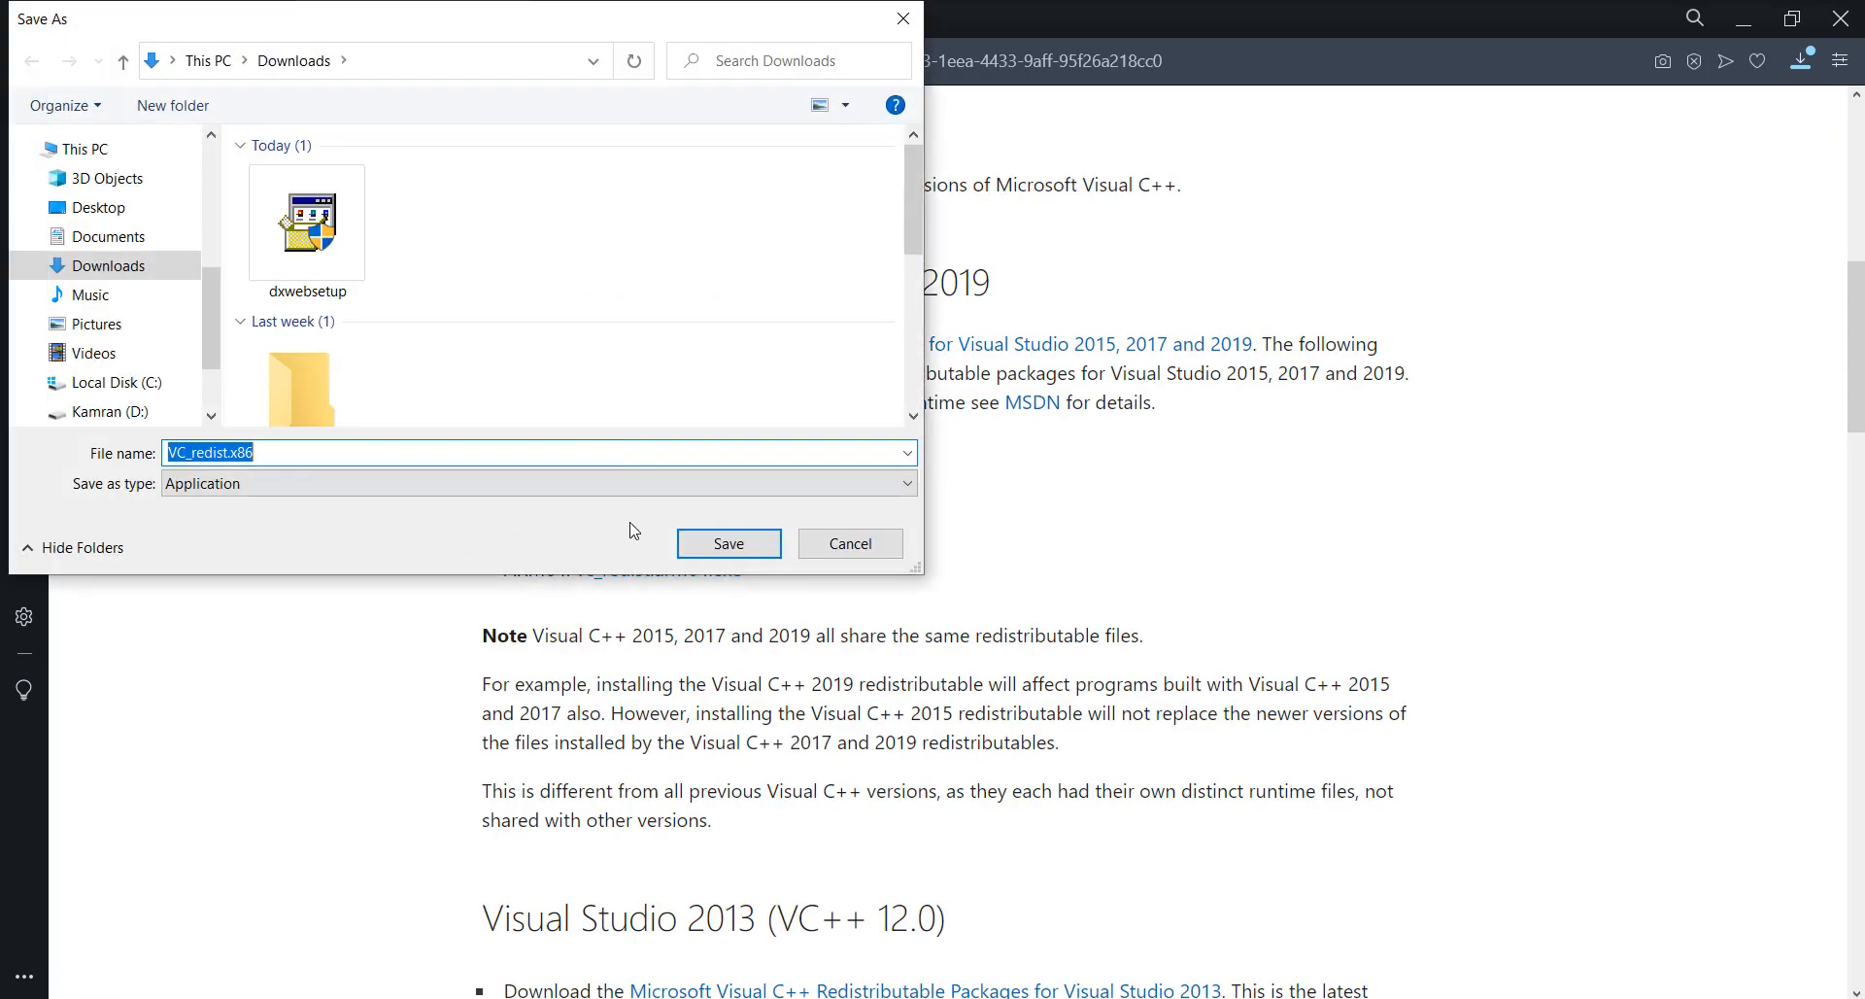
left_click(727, 543)
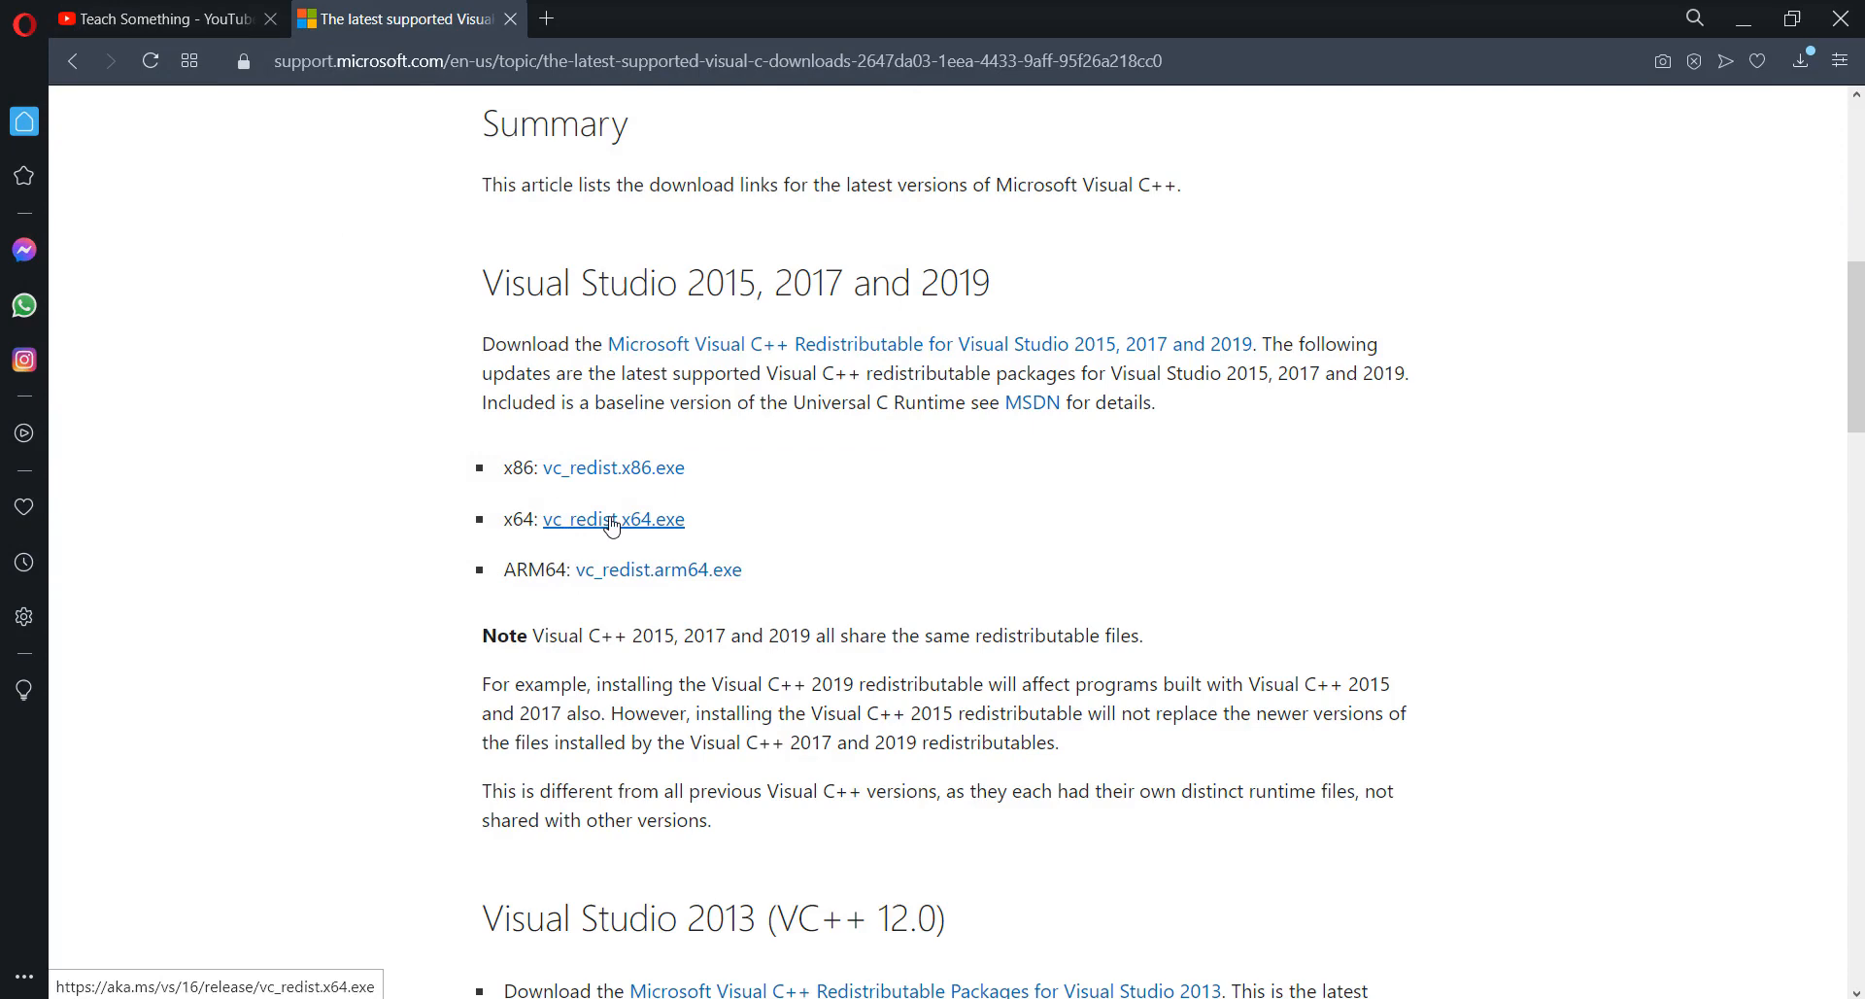
left_click(614, 519)
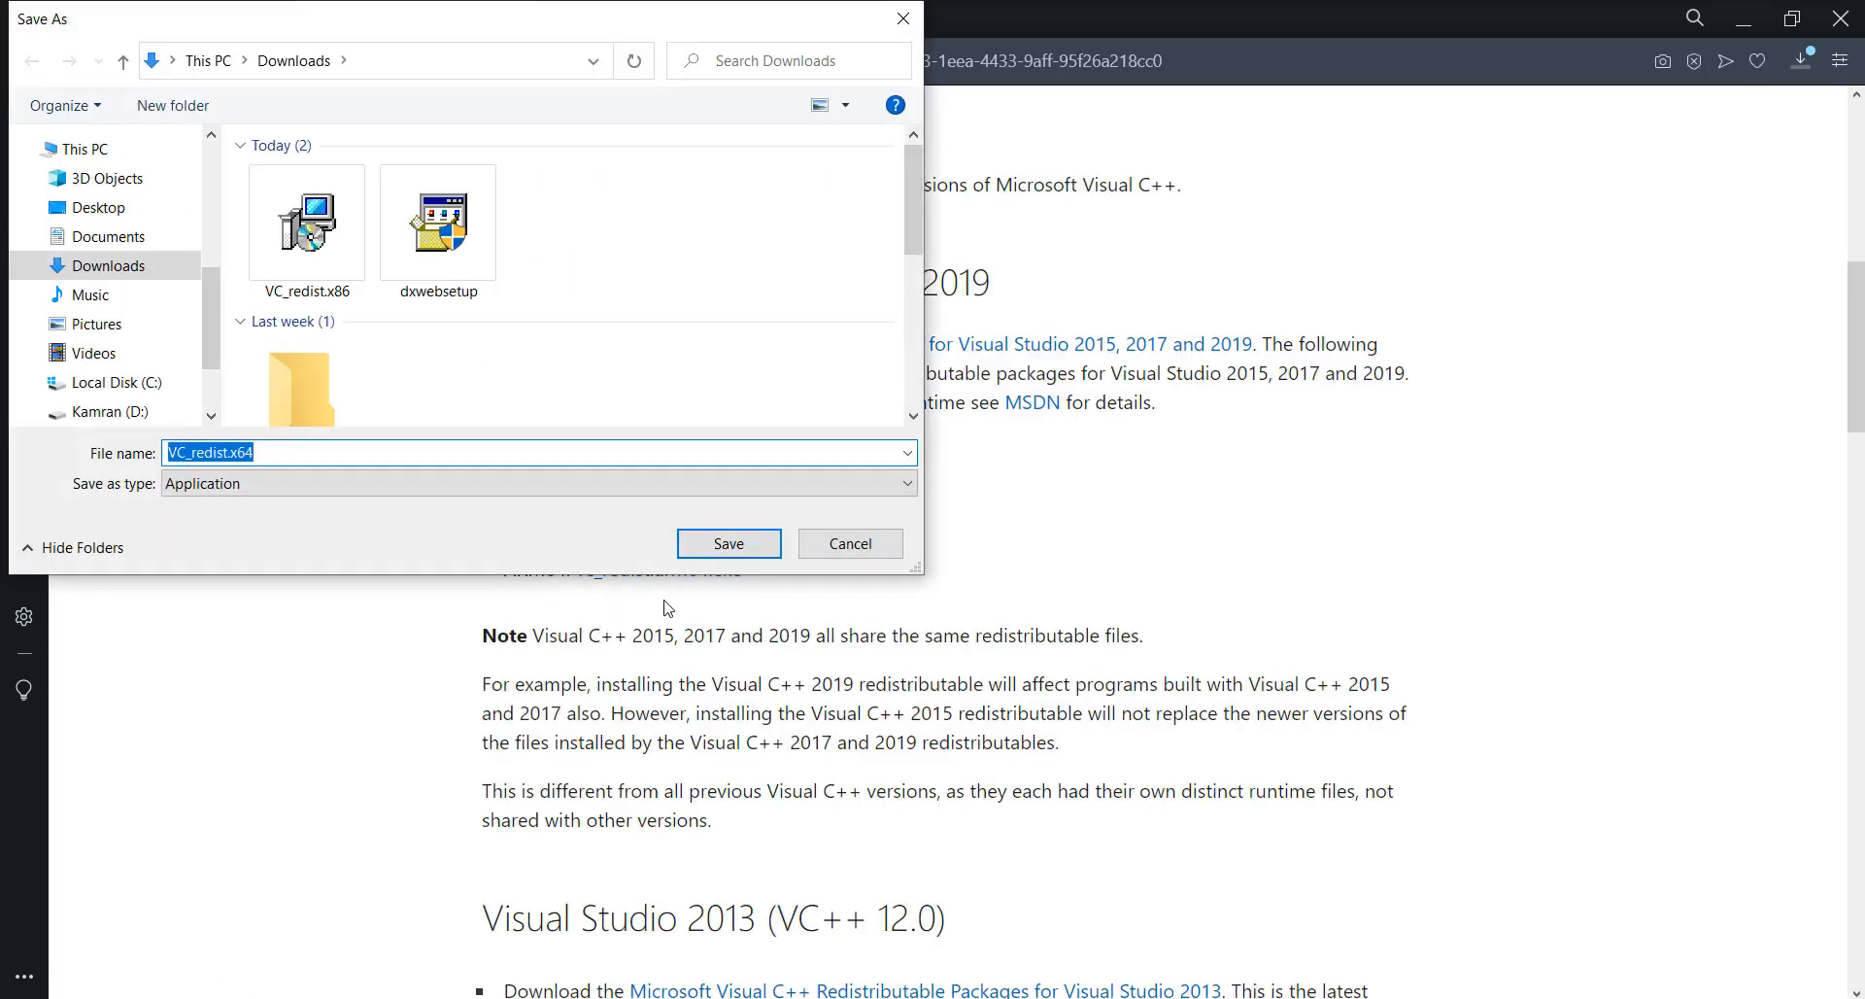
left_click(727, 544)
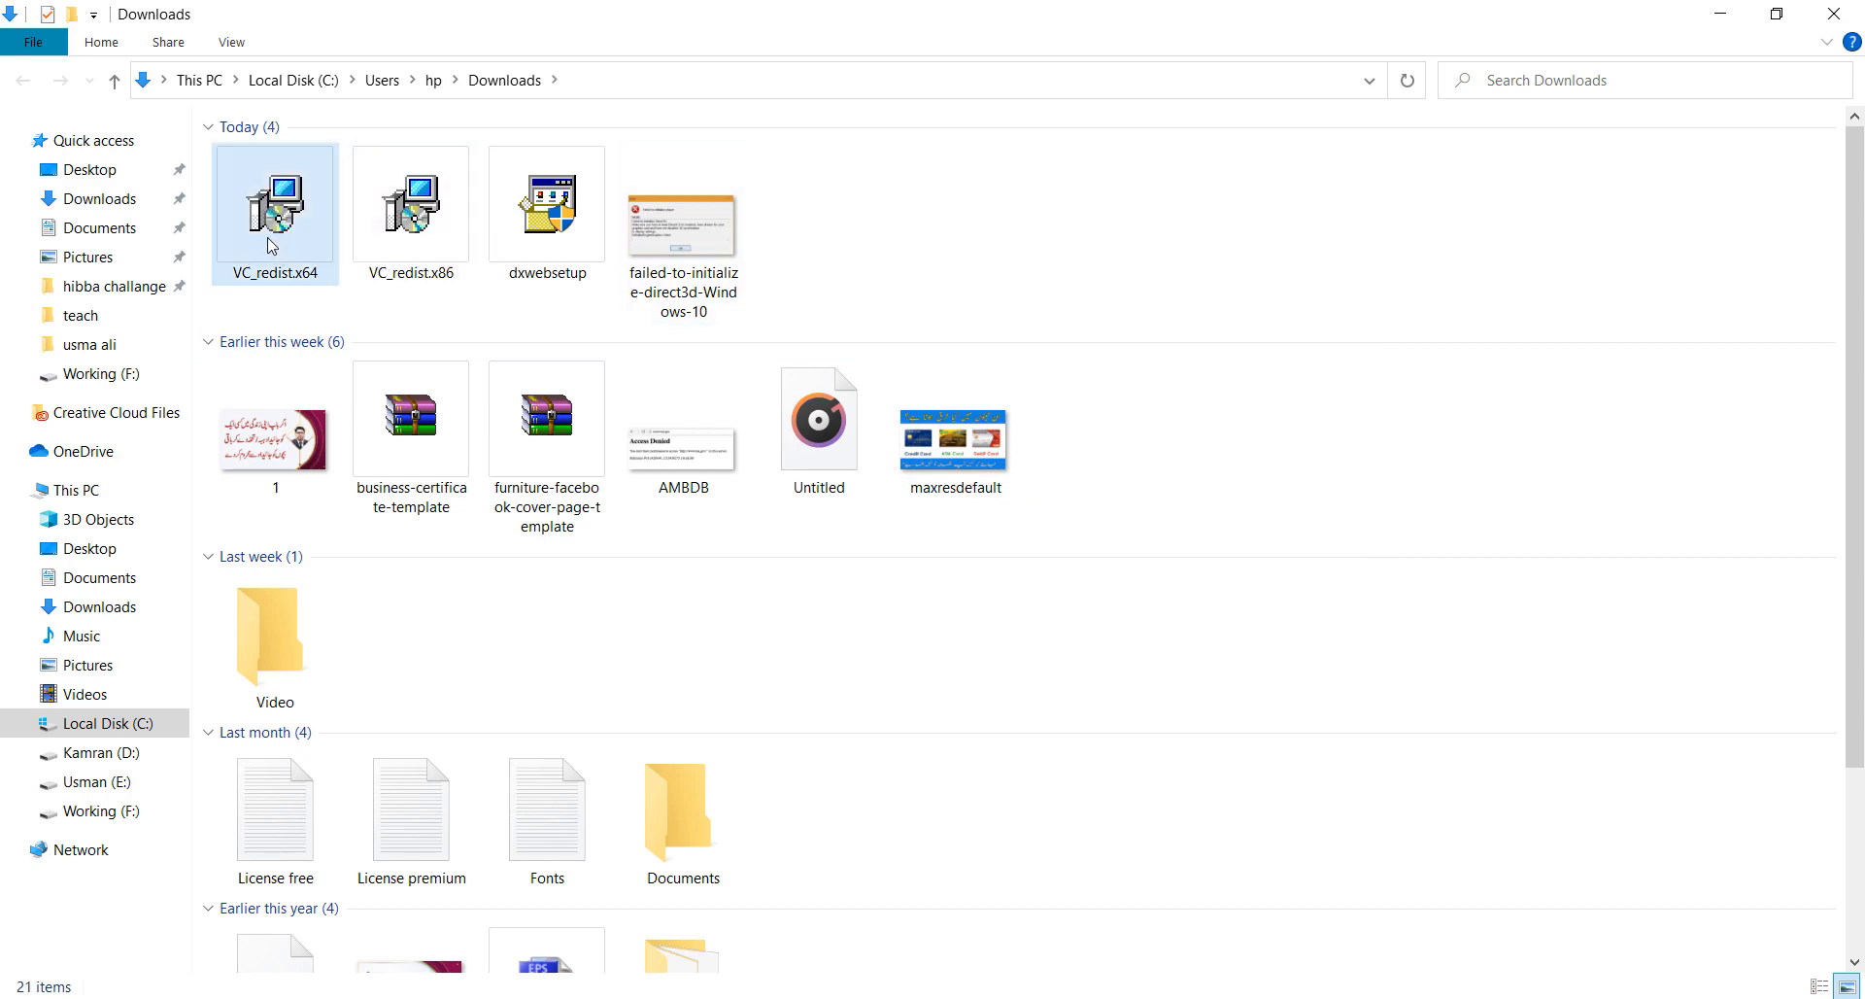
Run VC_redist.x64, accept the license terms, and install it.
double_click(274, 202)
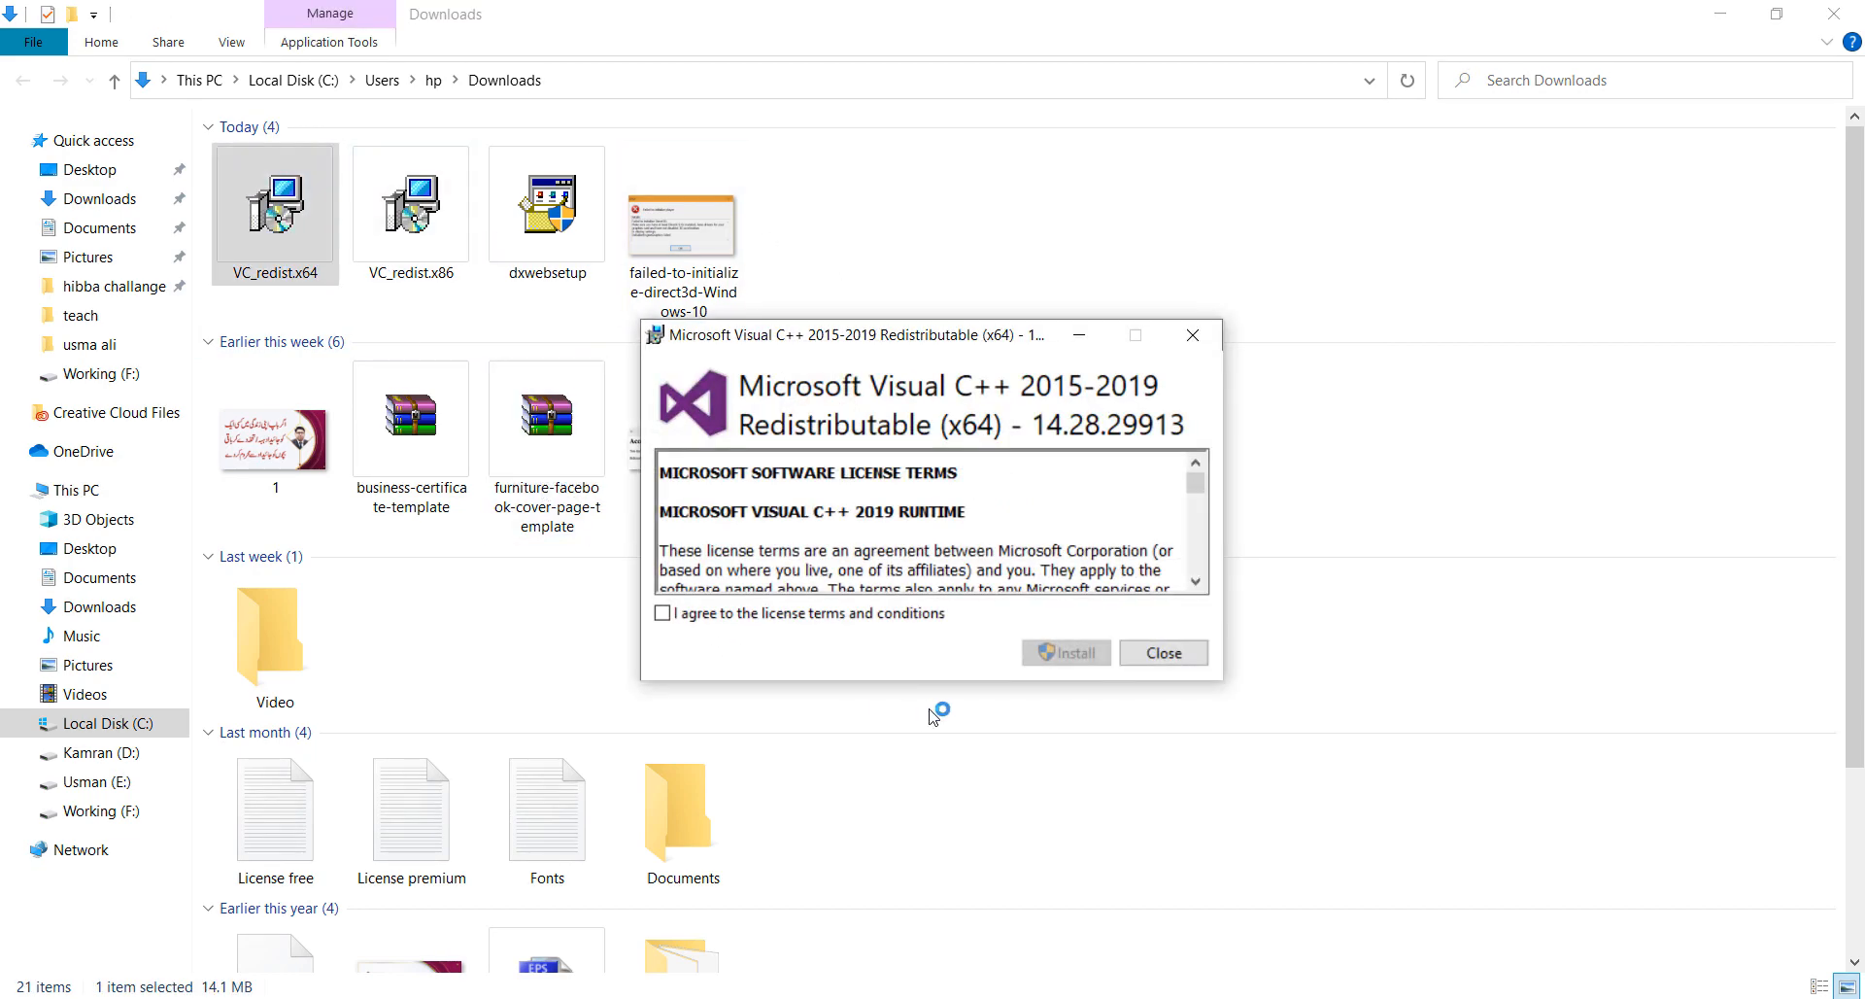
left_click(663, 613)
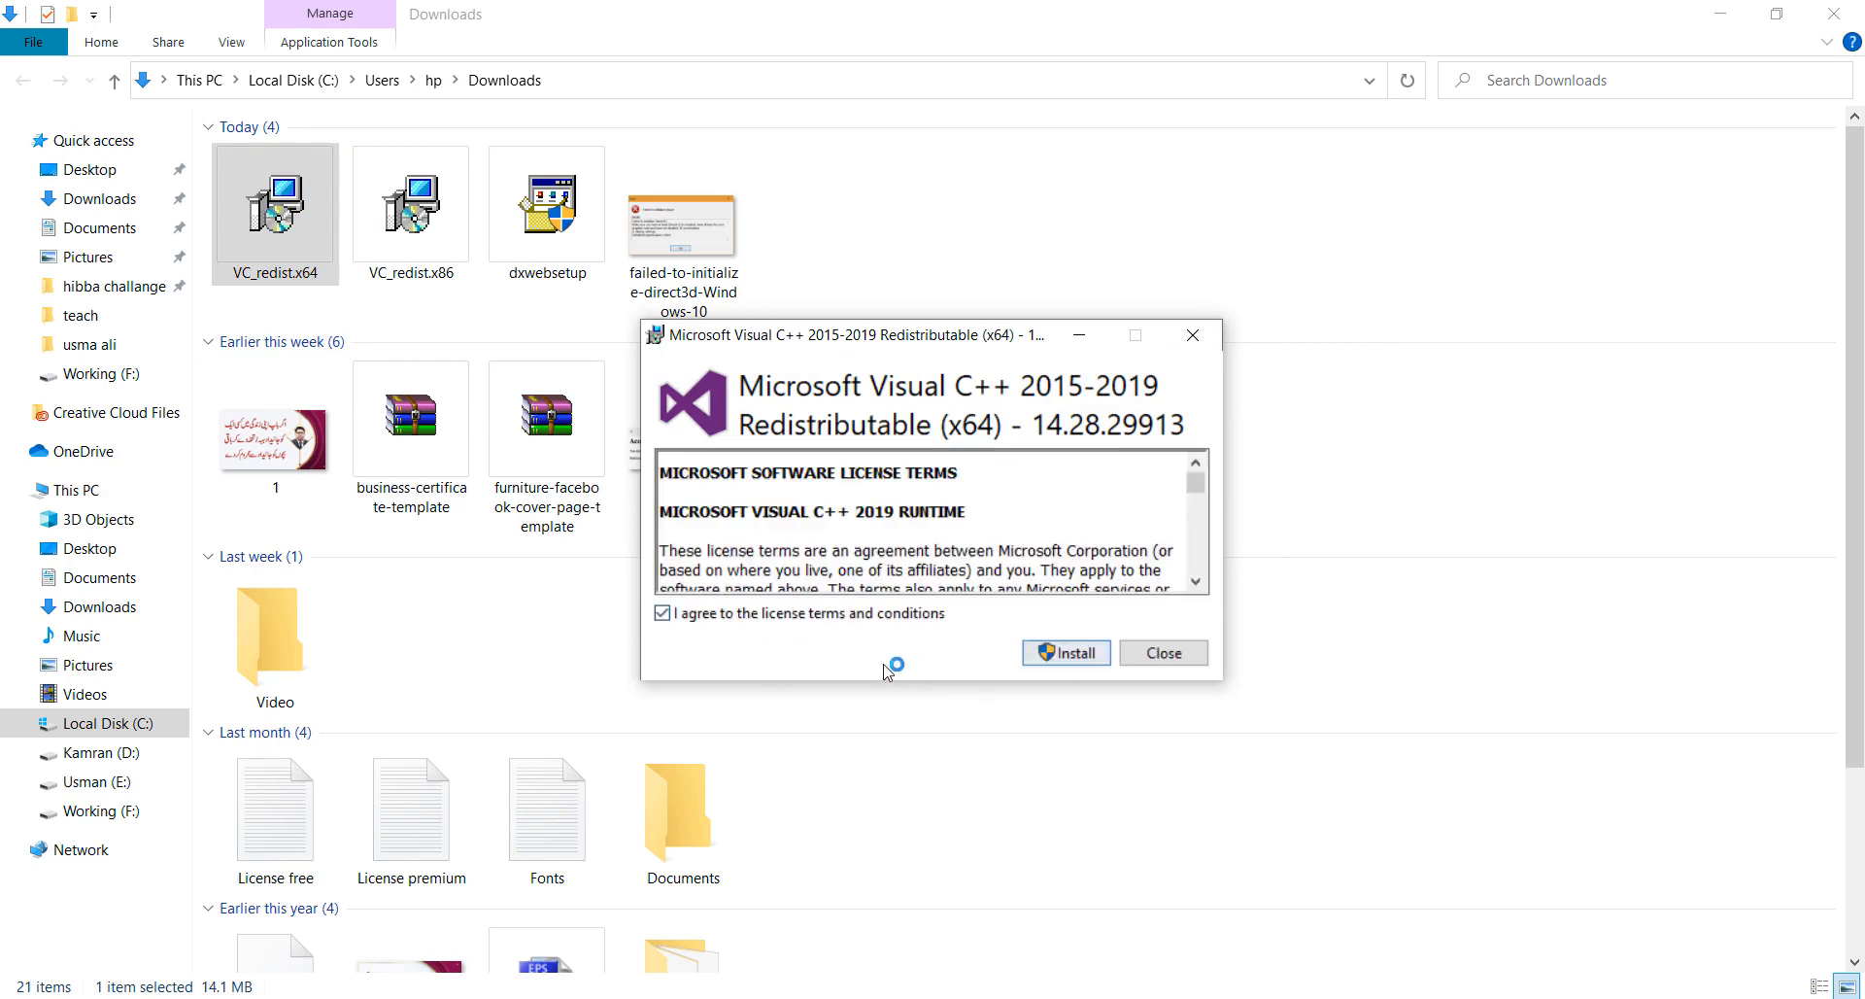
left_click(1065, 652)
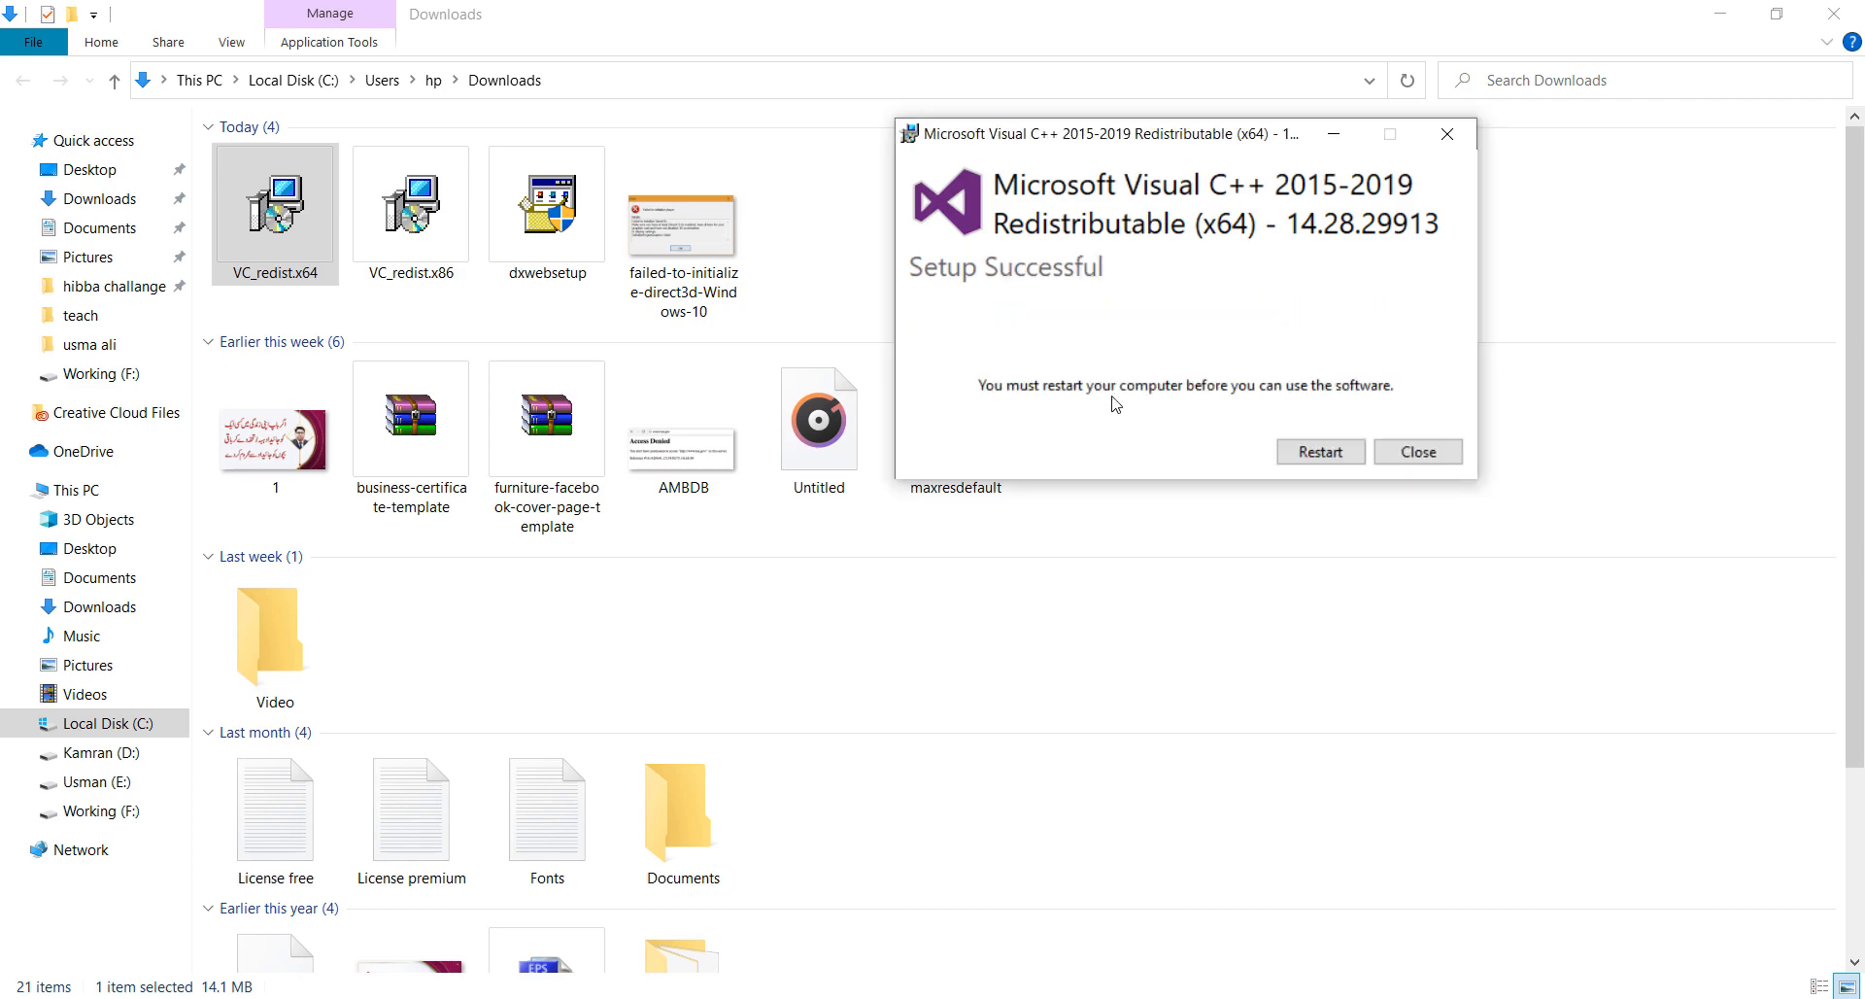
mouse_move(370, 300)
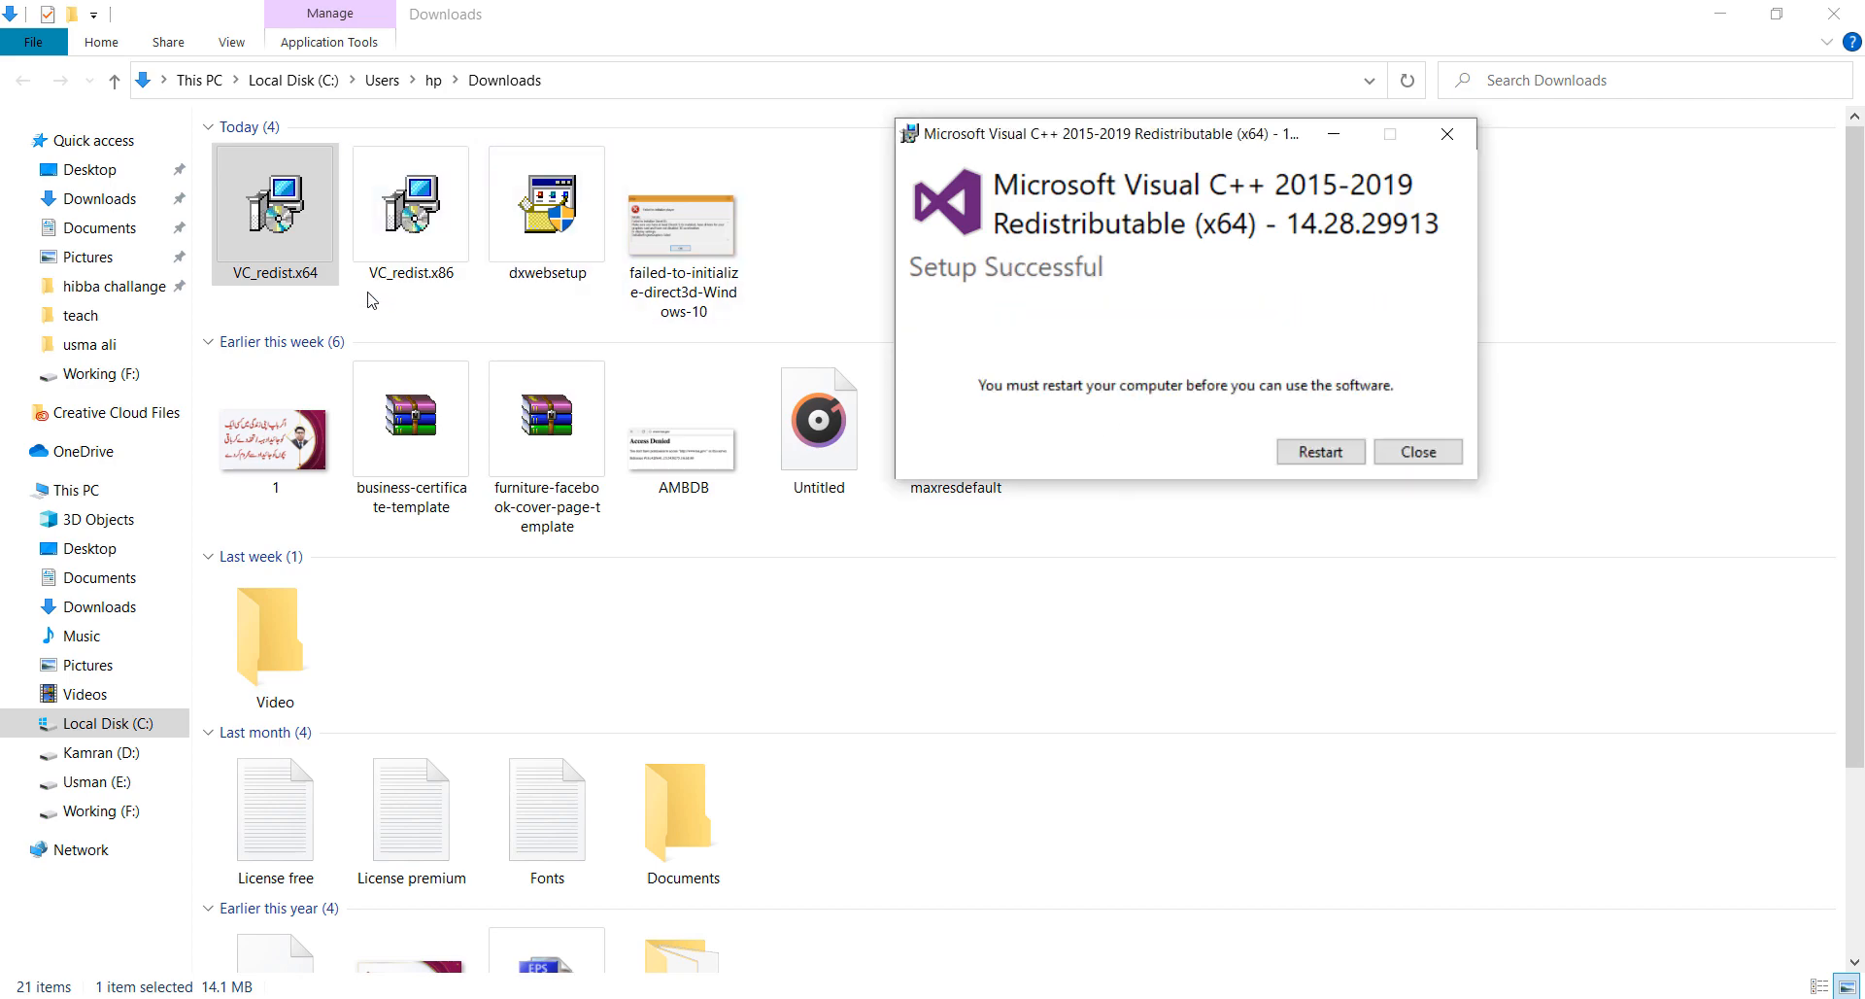
Launch VC_redist.x86 from the Downloads folder and install it.
left_click(410, 206)
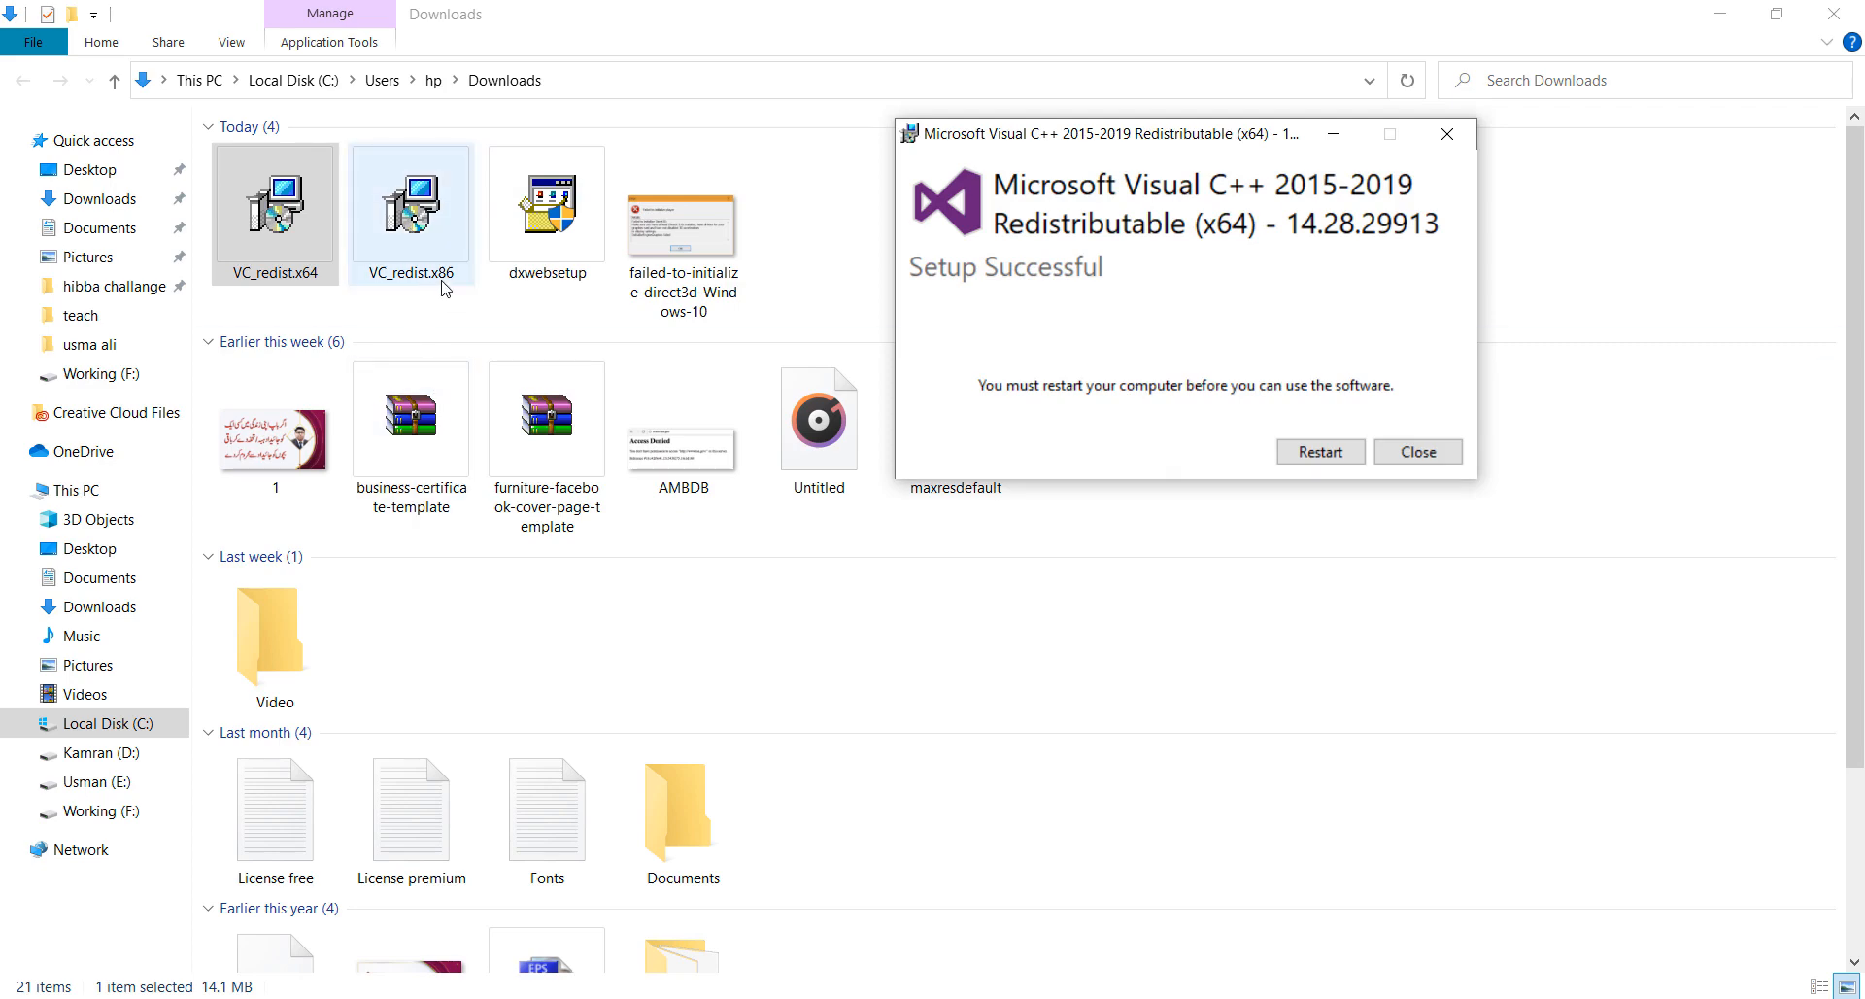
left_click(1416, 452)
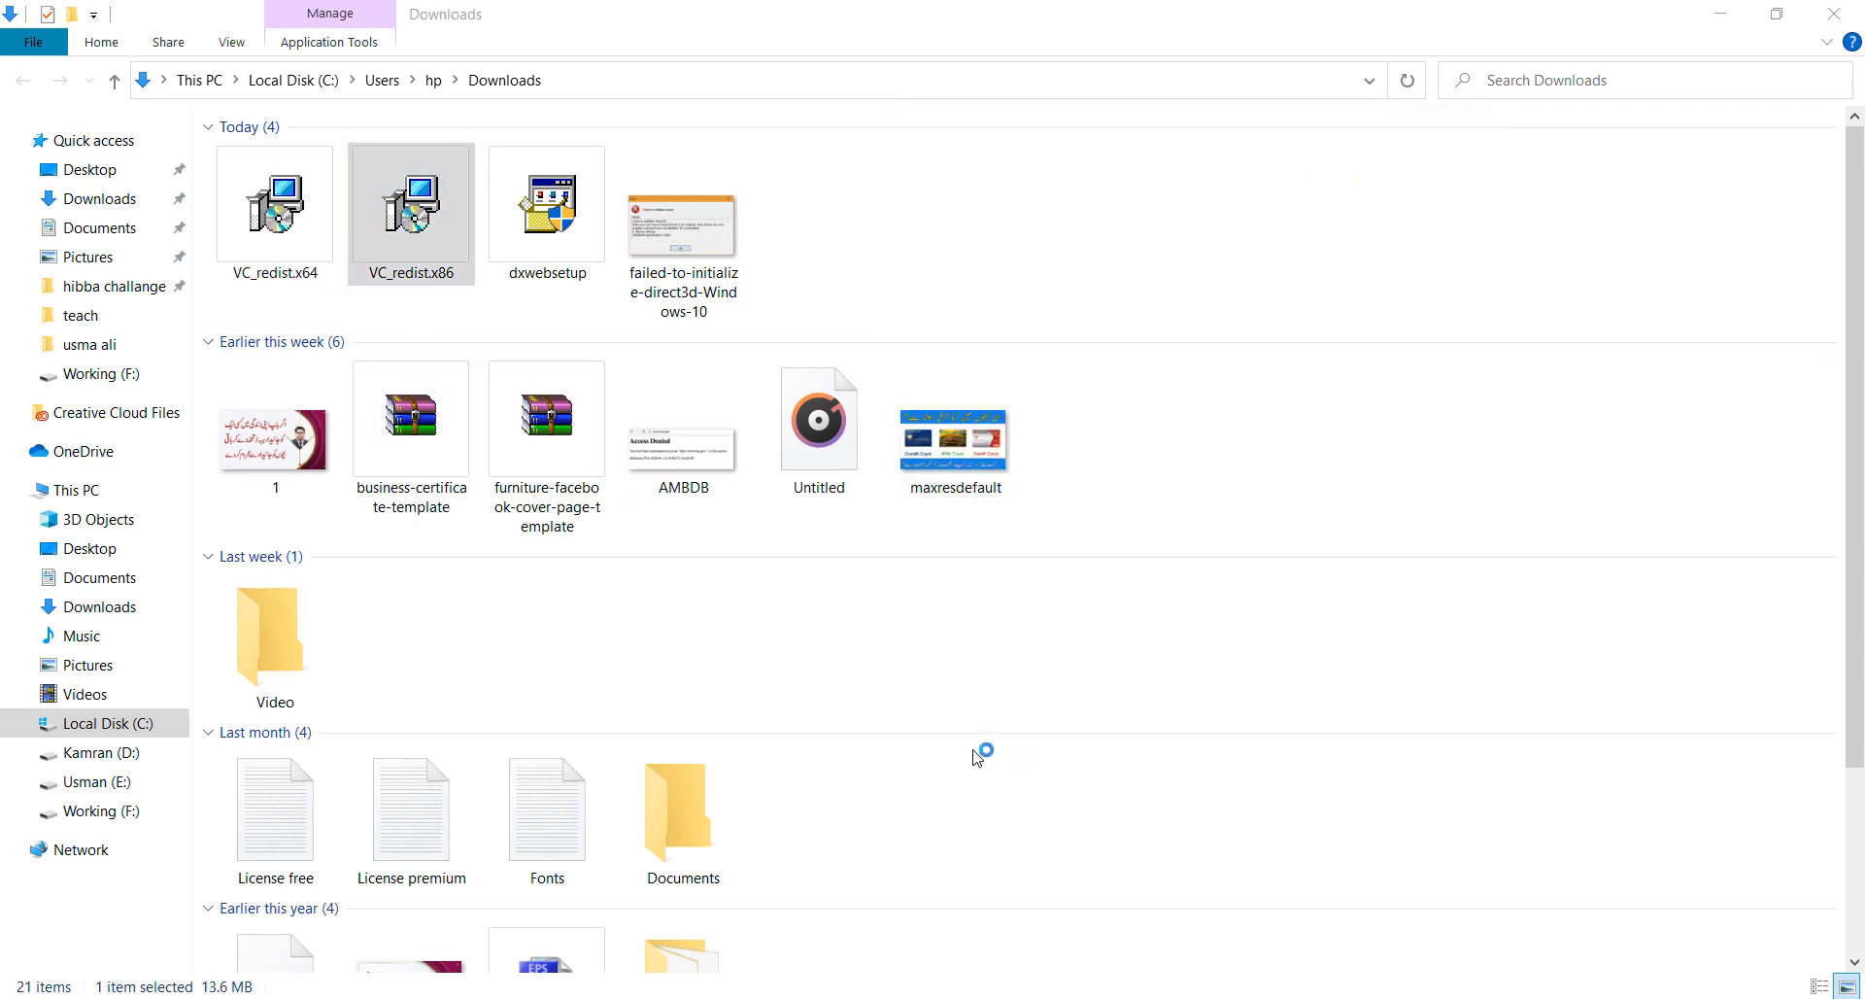
double_click(409, 202)
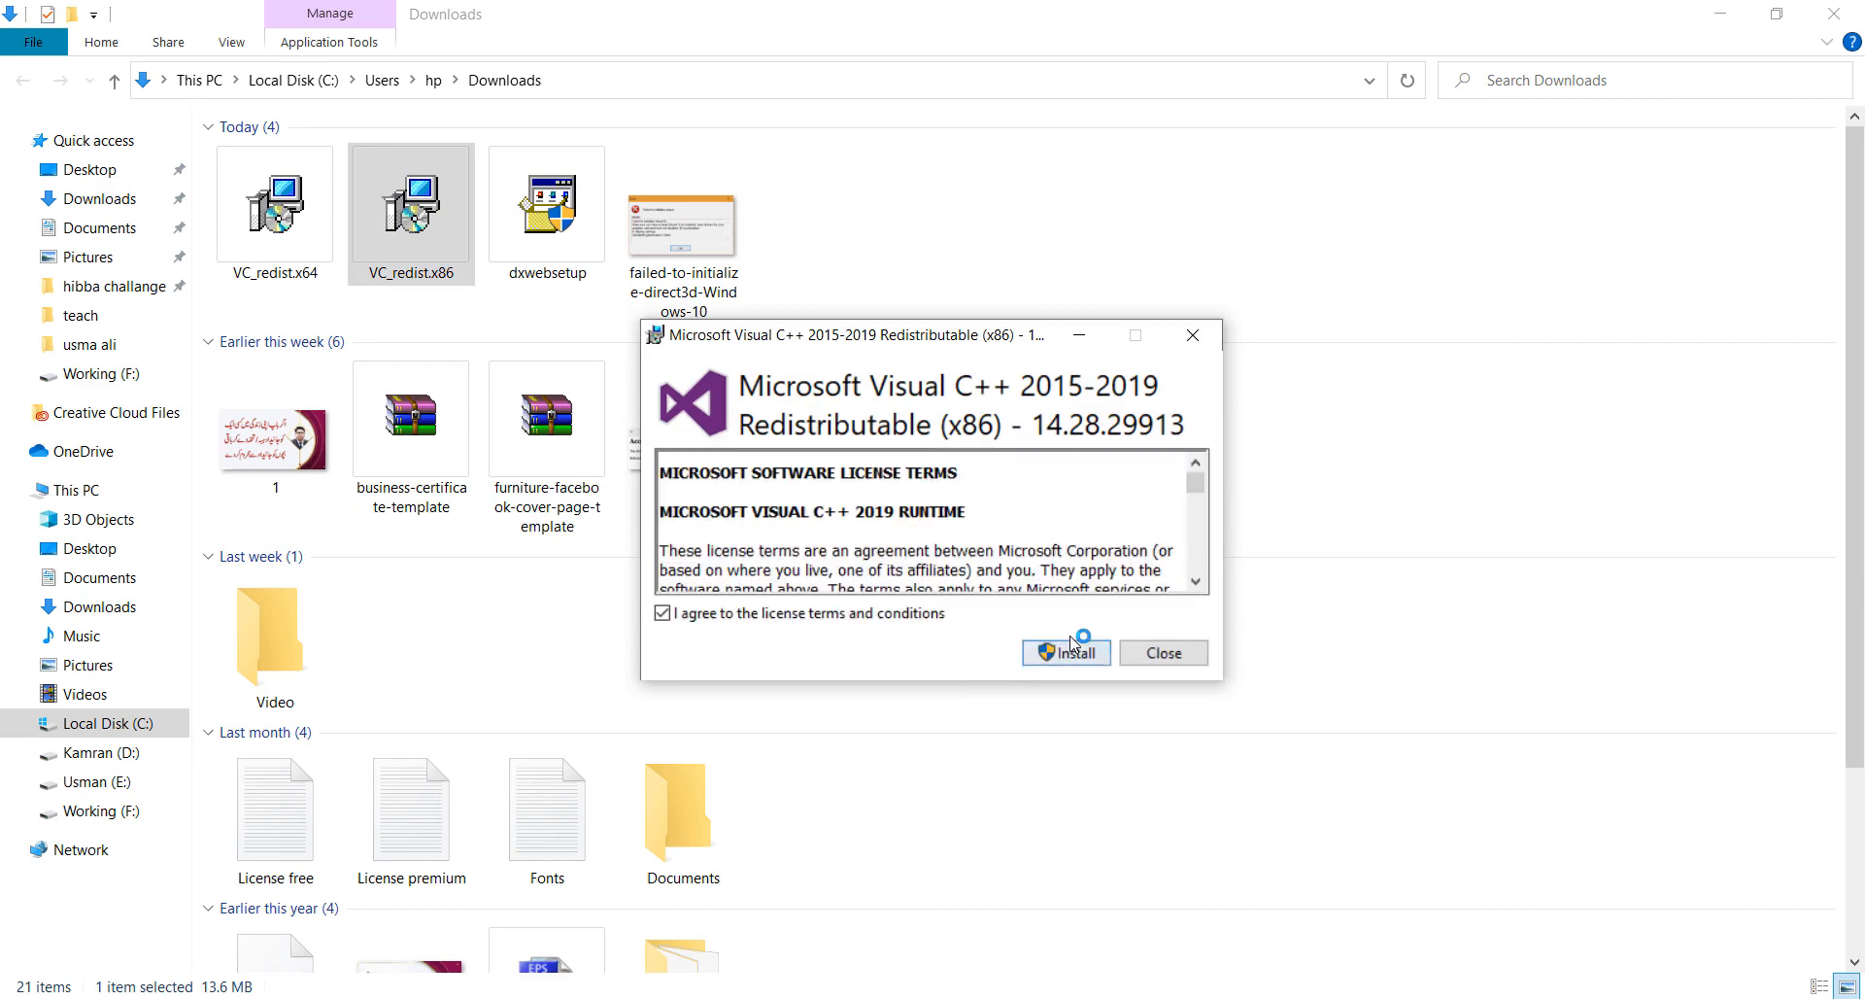
left_click(1065, 652)
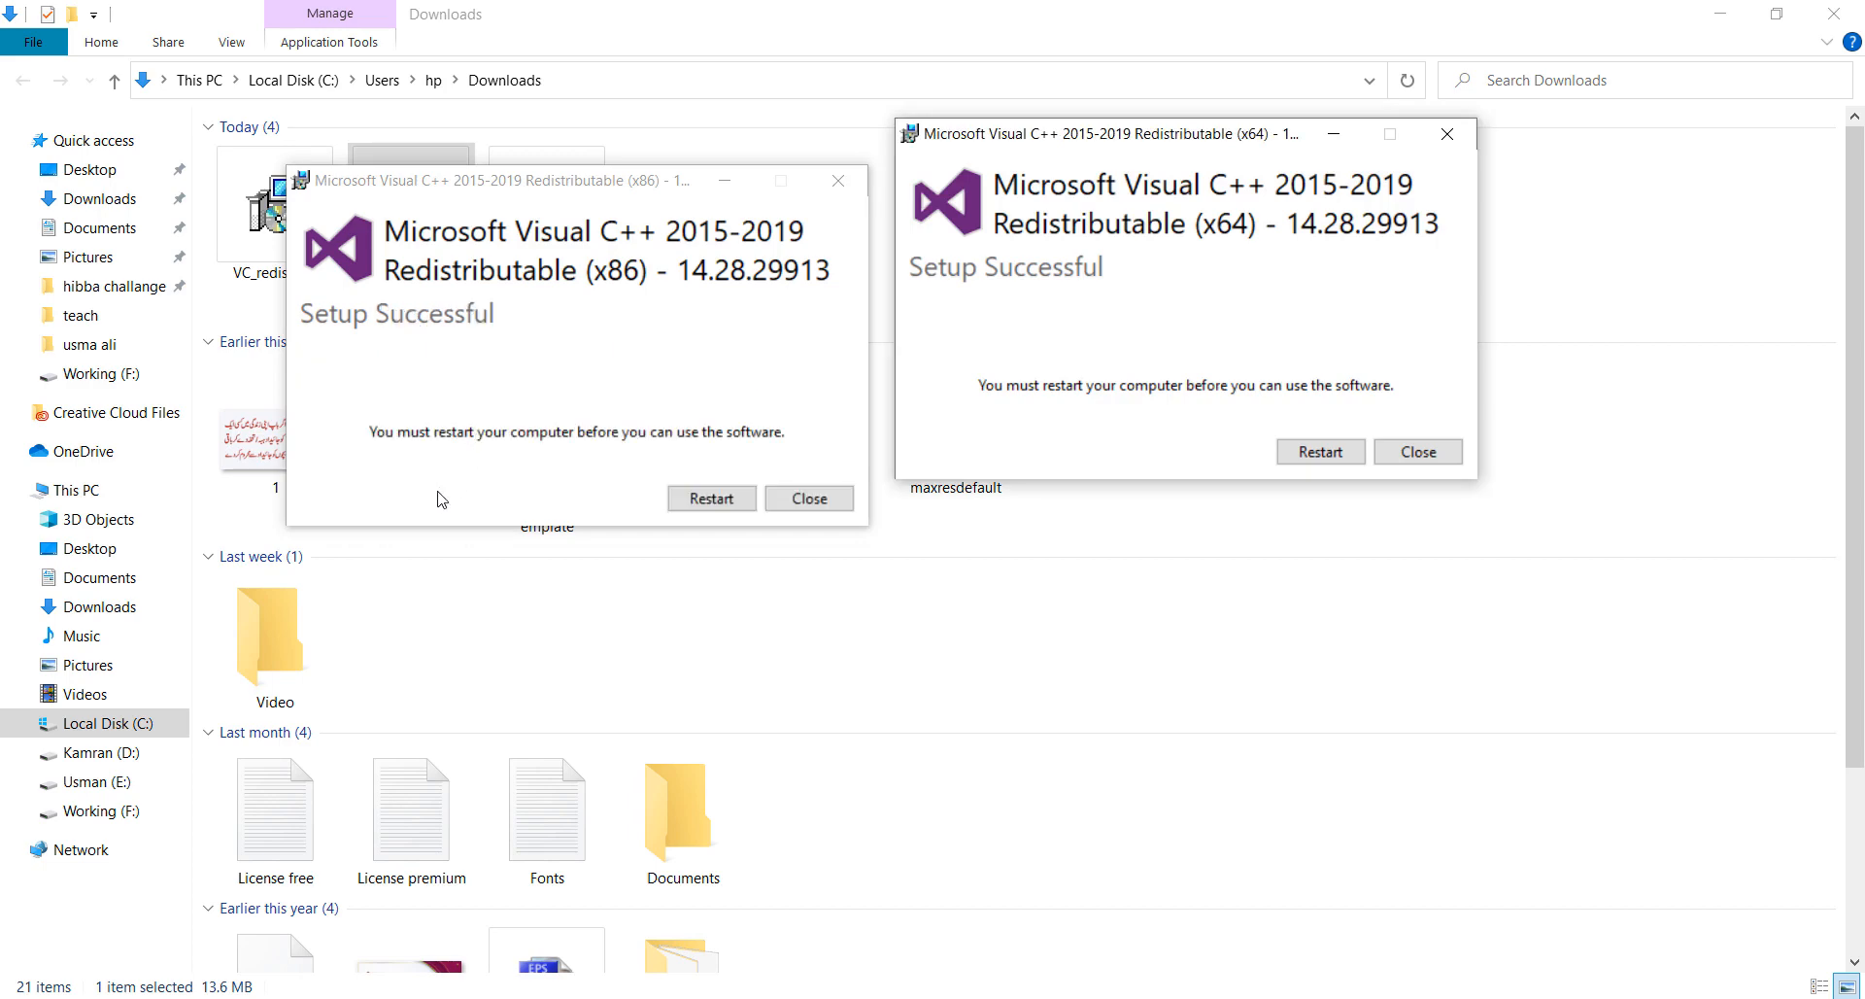
mouse_move(879, 342)
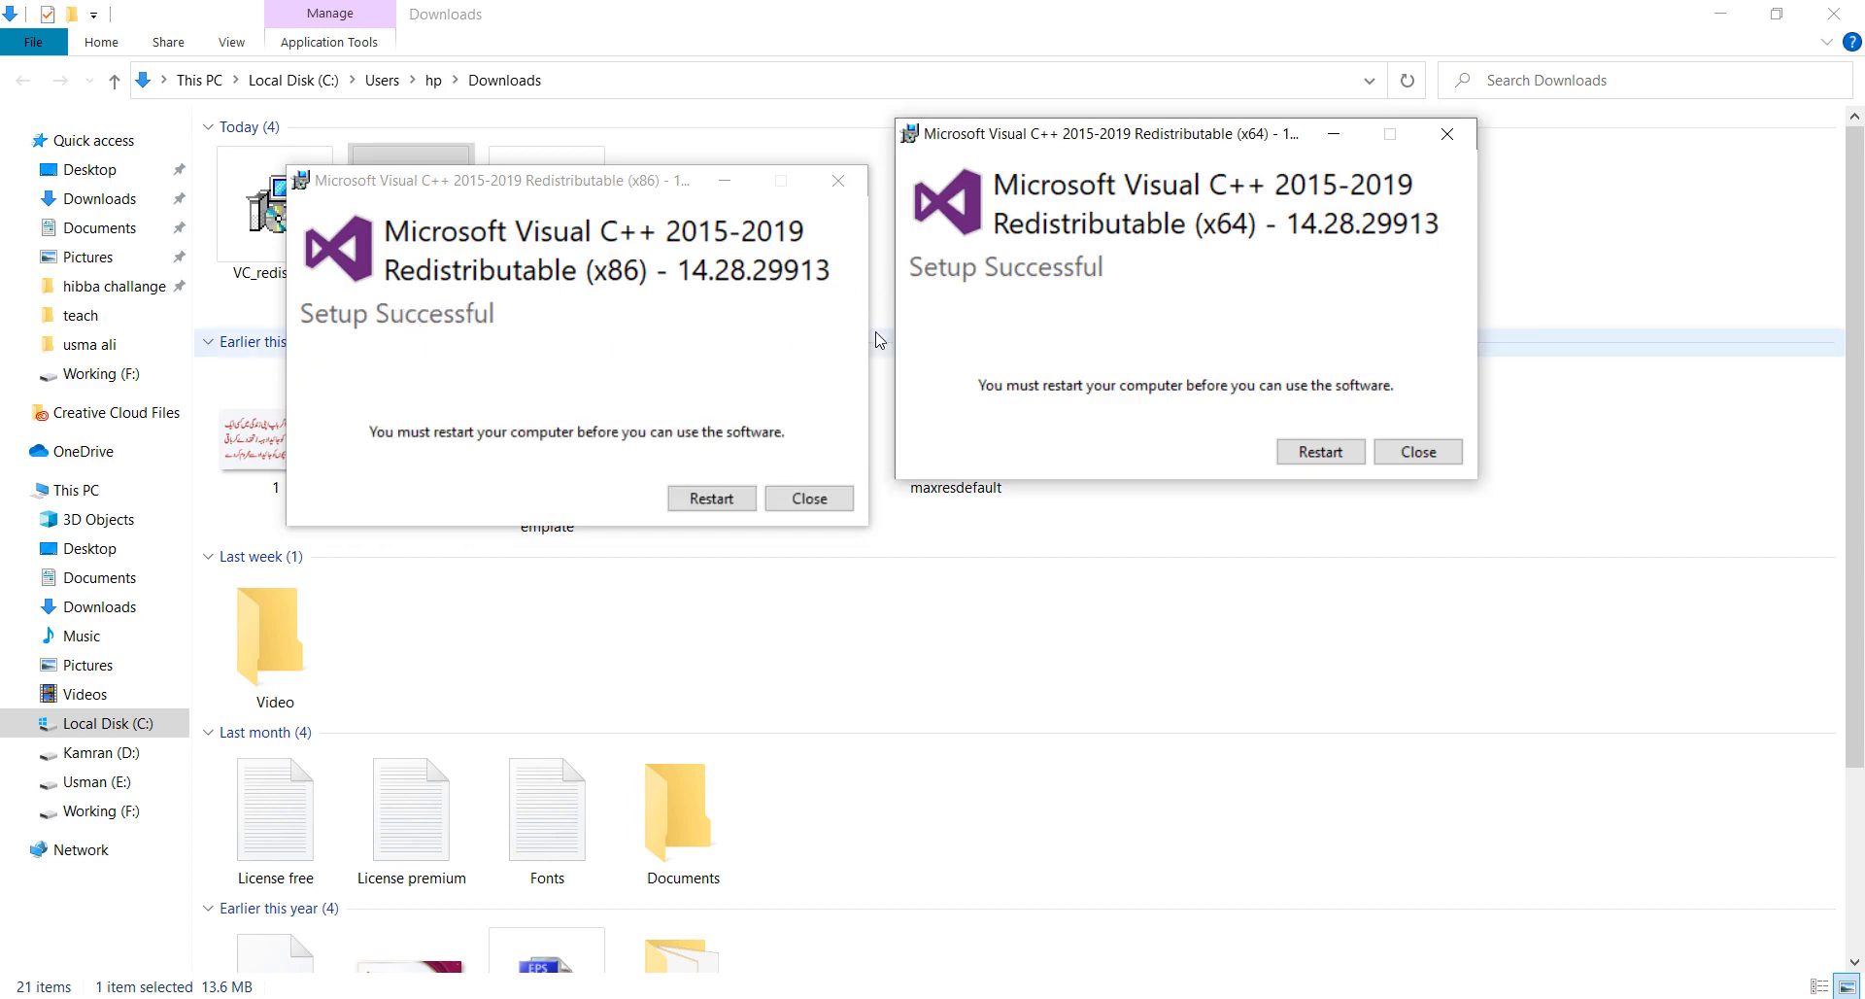
mouse_move(939, 344)
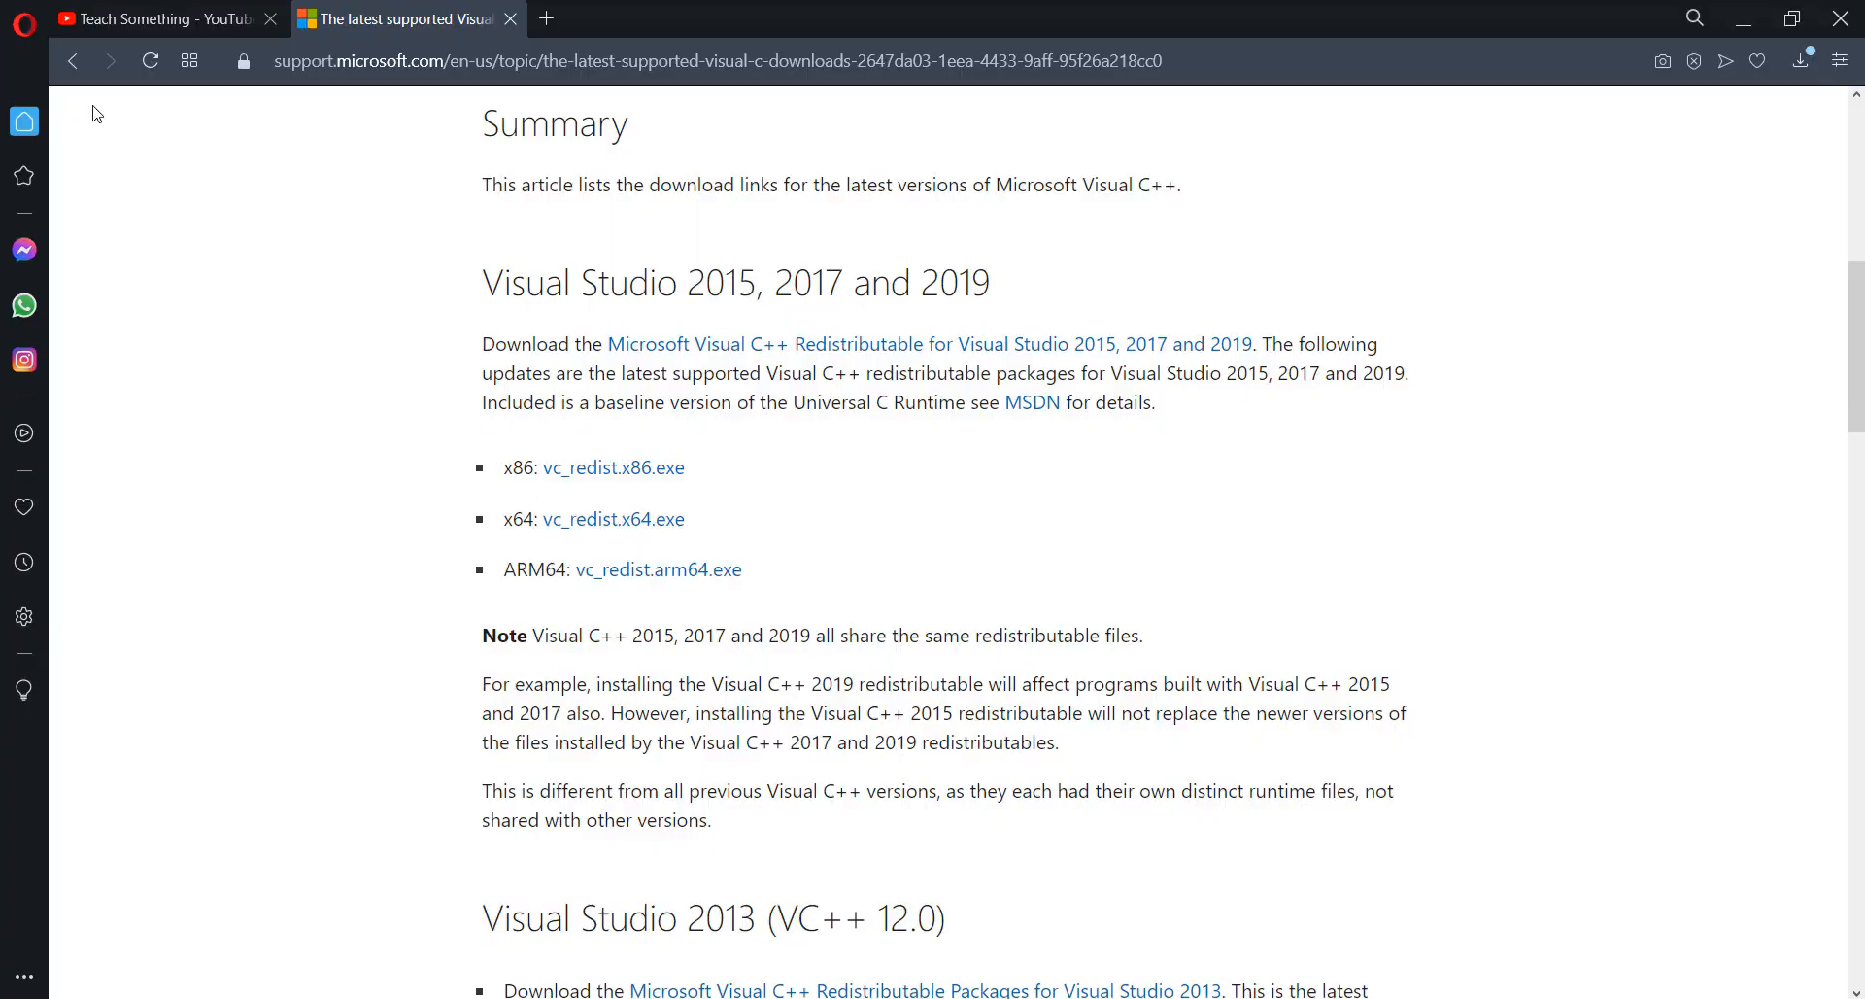
Switch back to the 'Teach Something - YouTube' browser tab.
left_click(160, 17)
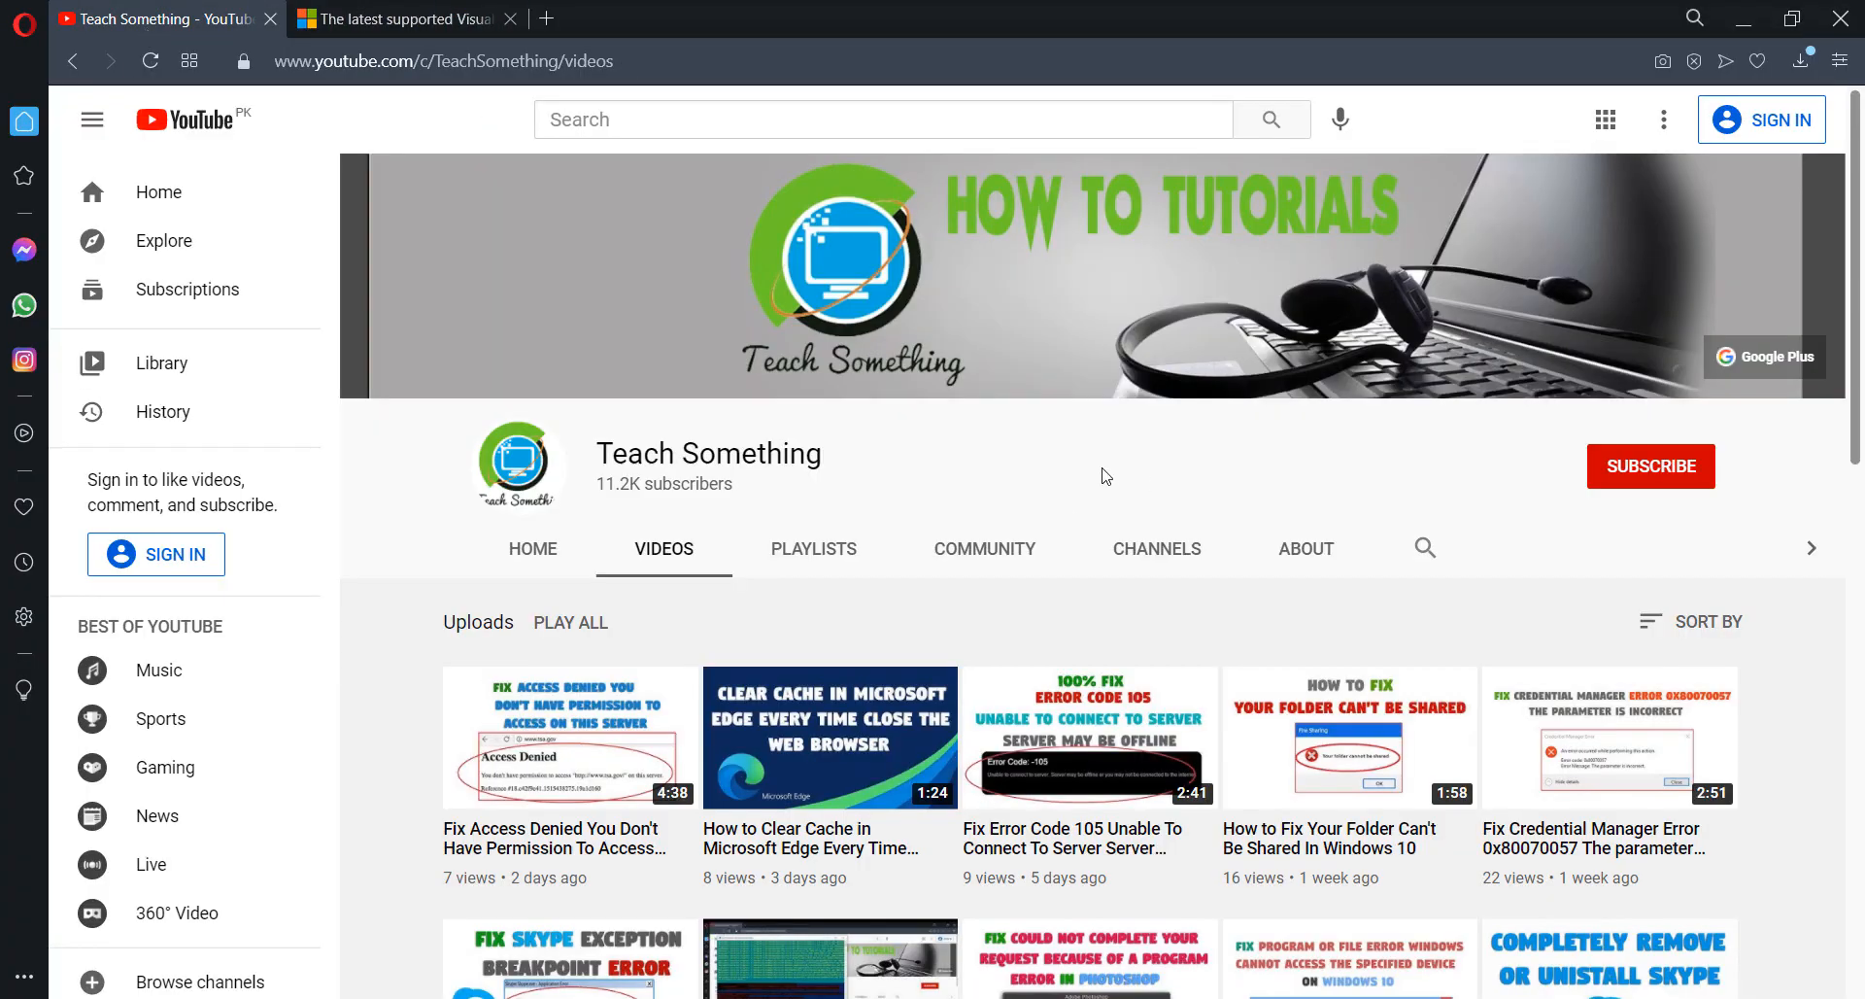
mouse_move(1675, 487)
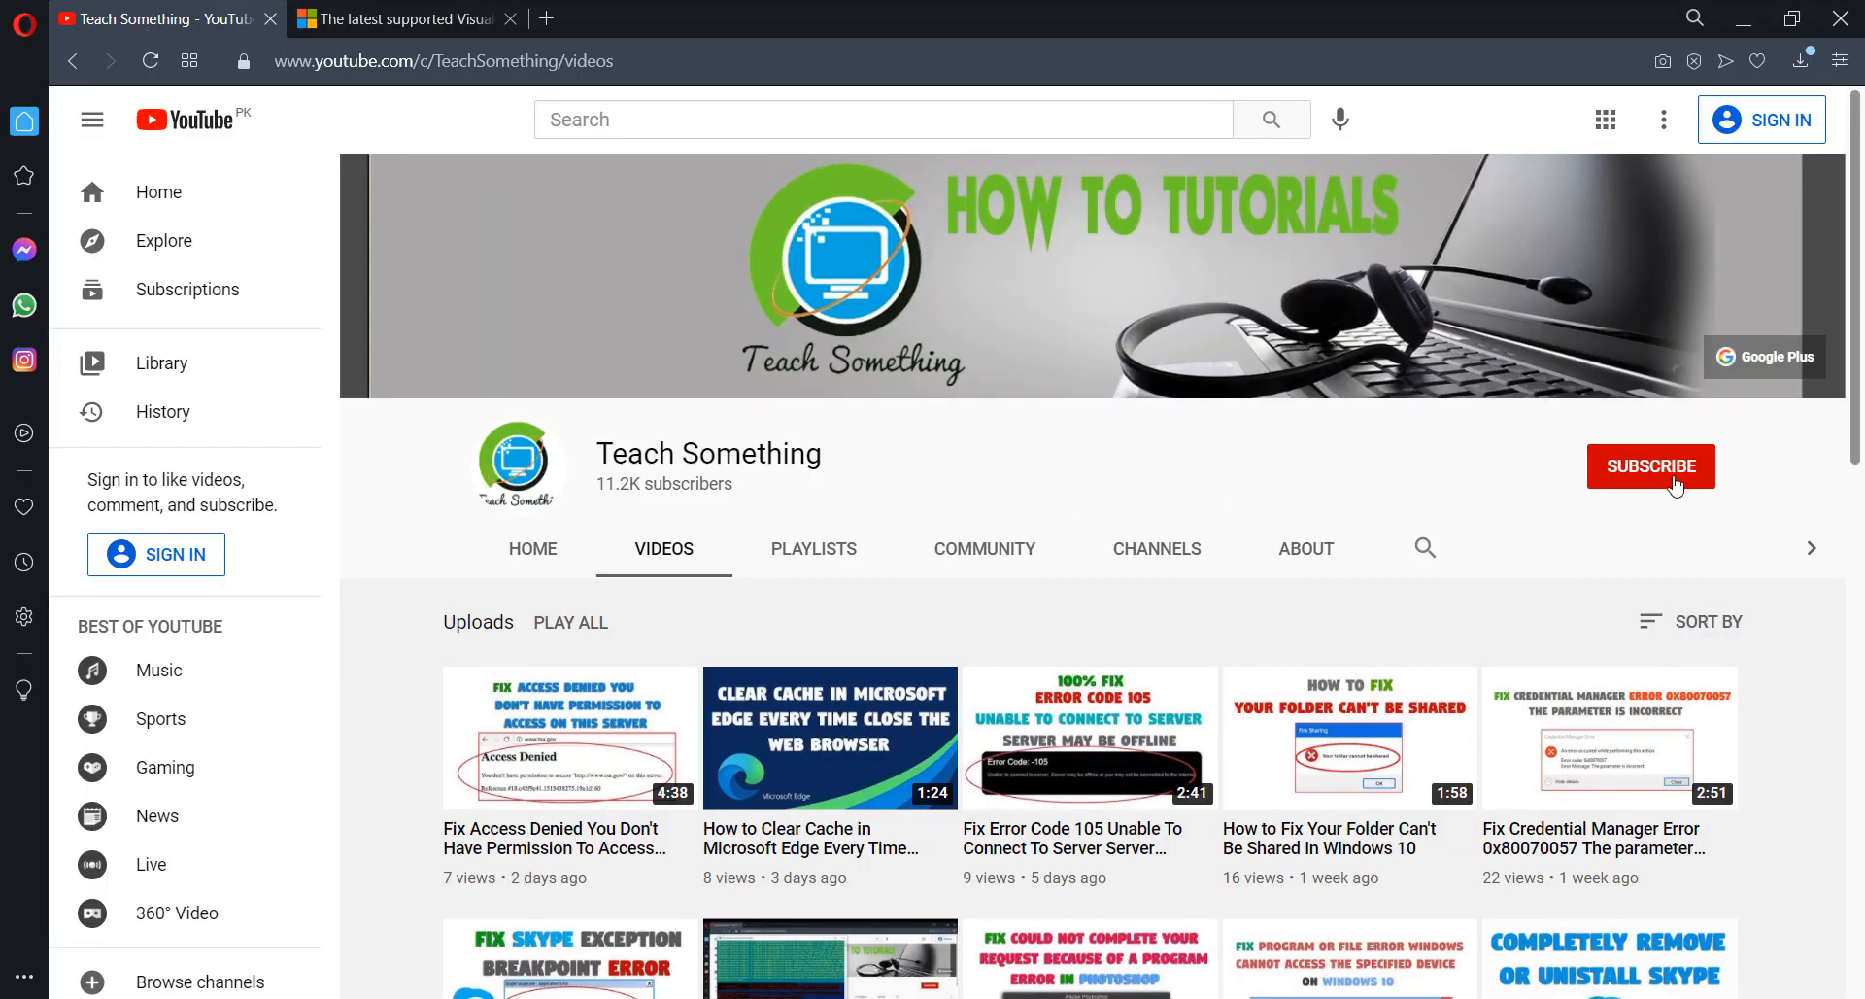